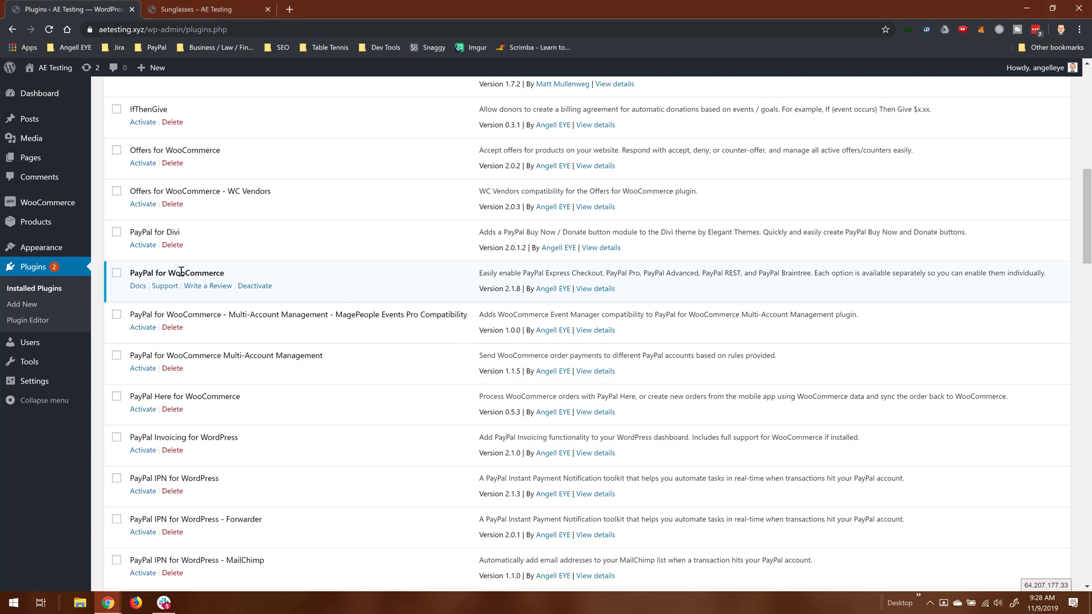
{"action": "mouse_move", "coordinate": [191, 263]}
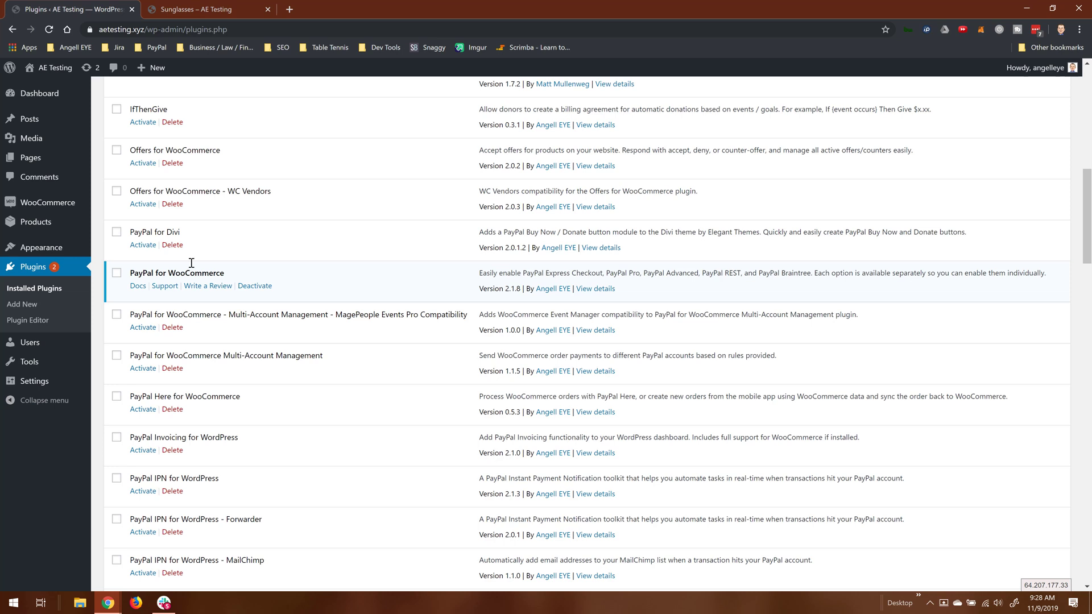
{"action": "mouse_move", "coordinate": [47, 202]}
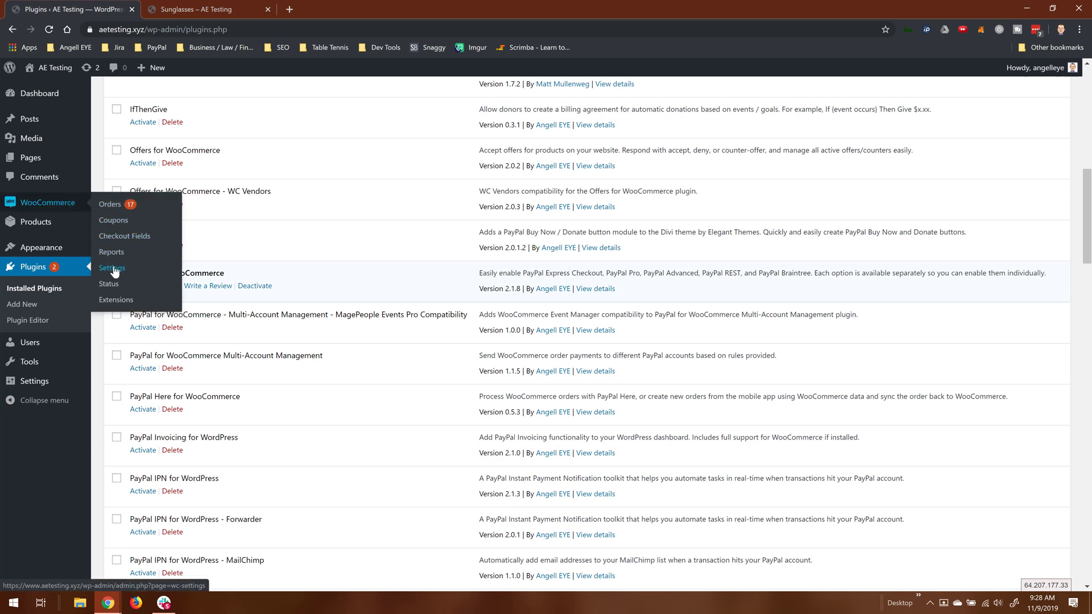
- Review WooCommerce's Payments list, where PayPal Express Checkout and PayPal Plus are enabled
{"action": "left_click", "coordinate": [112, 268]}
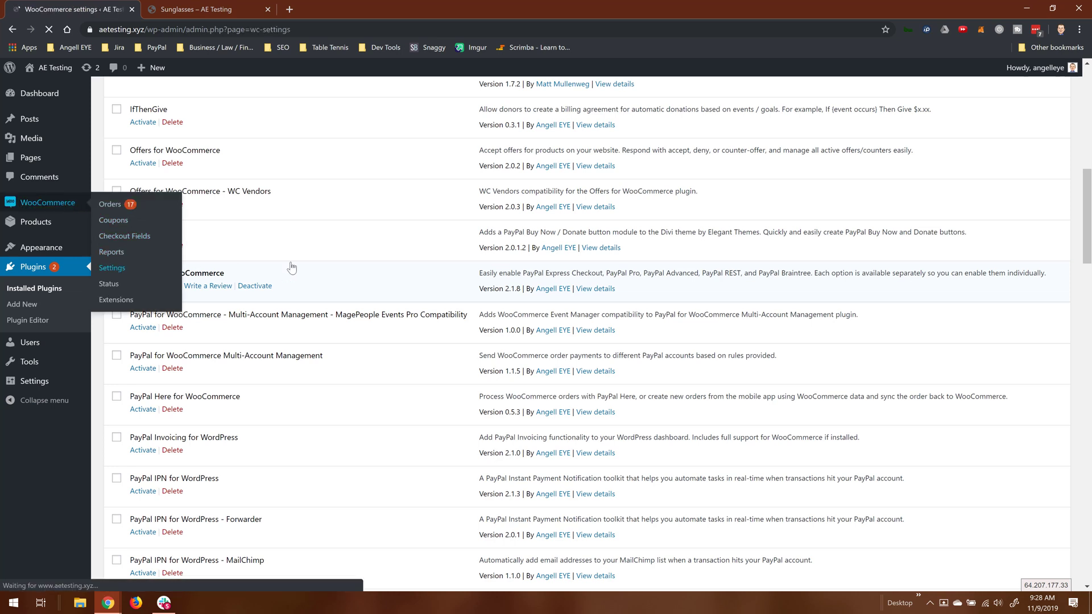
{"action": "left_click", "coordinate": [113, 268]}
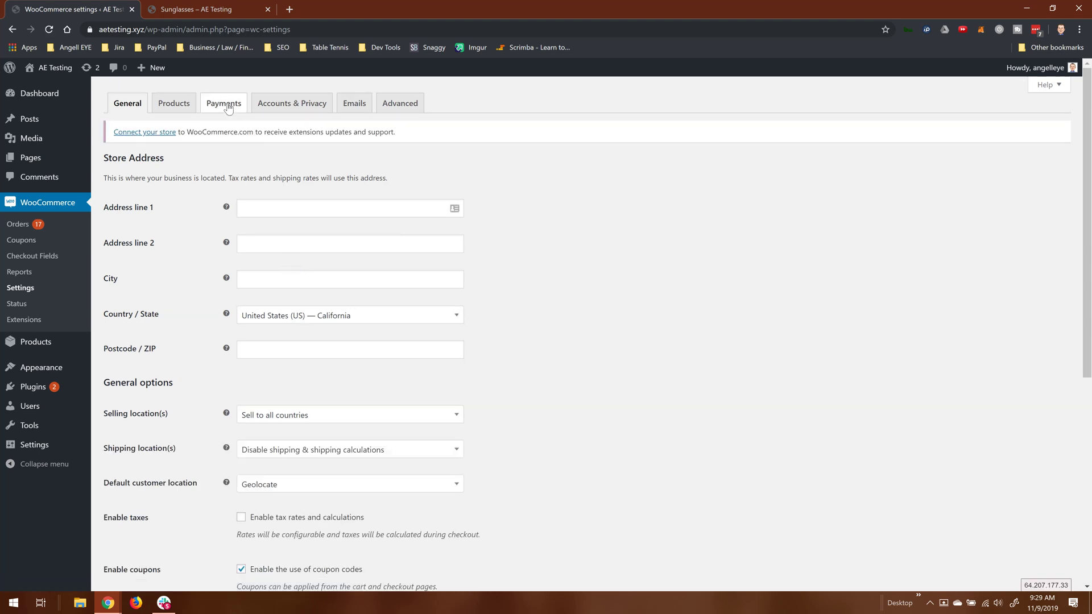
{"action": "left_click", "coordinate": [224, 103]}
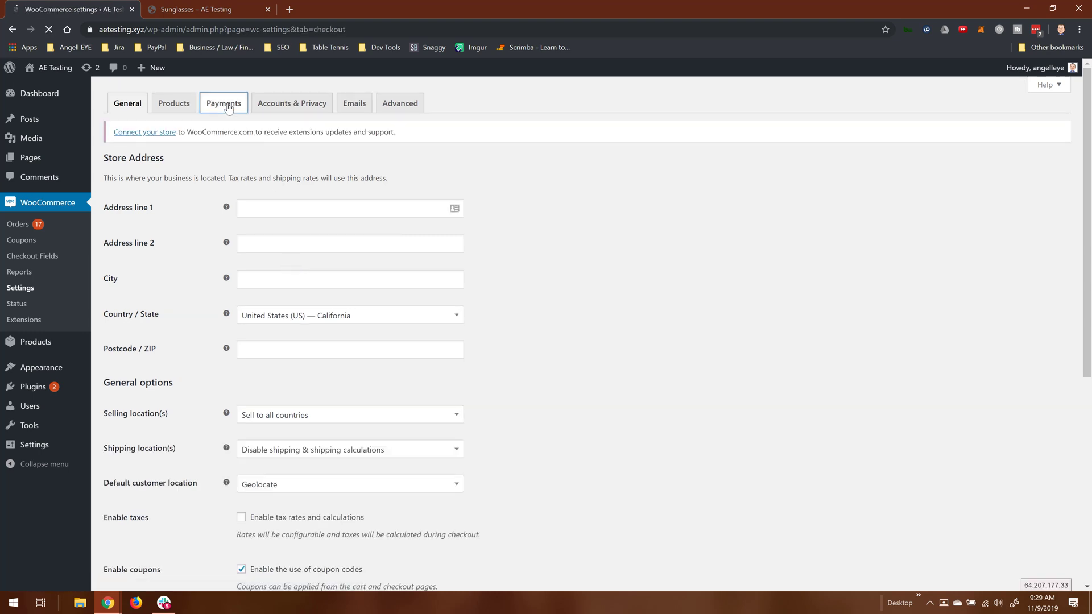
{"action": "left_click", "coordinate": [223, 103]}
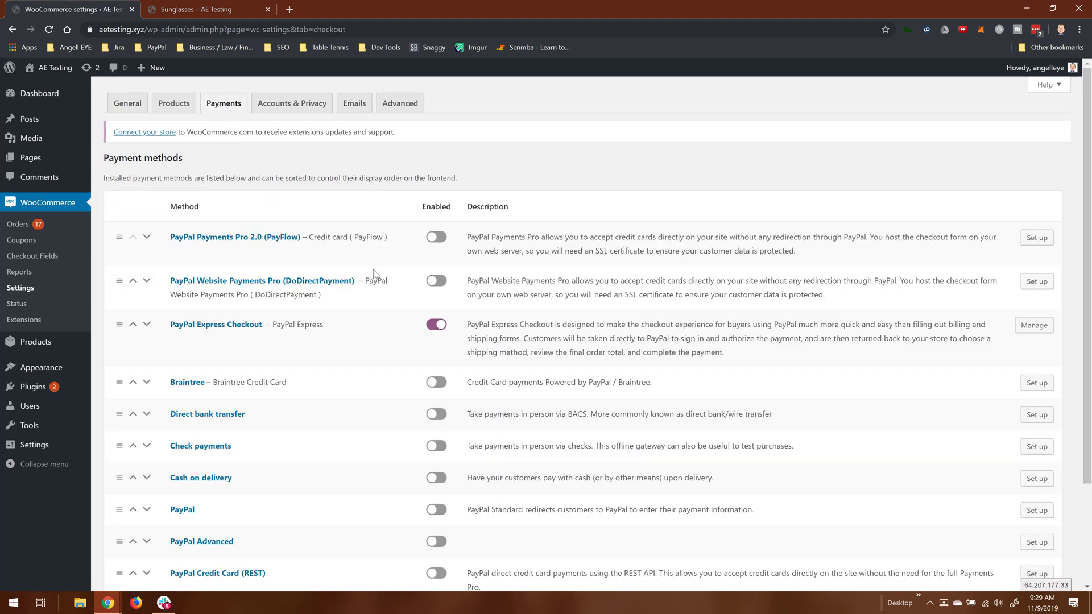
{"action": "scroll", "scroll_direction": "down", "scroll_amount": 3}
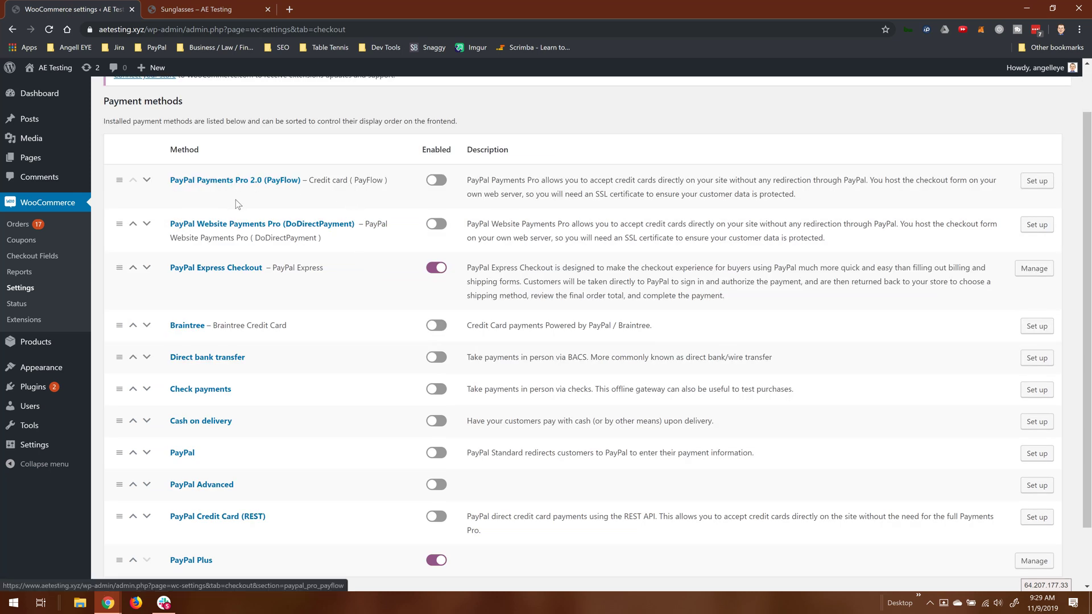
{"action": "mouse_move", "coordinate": [223, 276]}
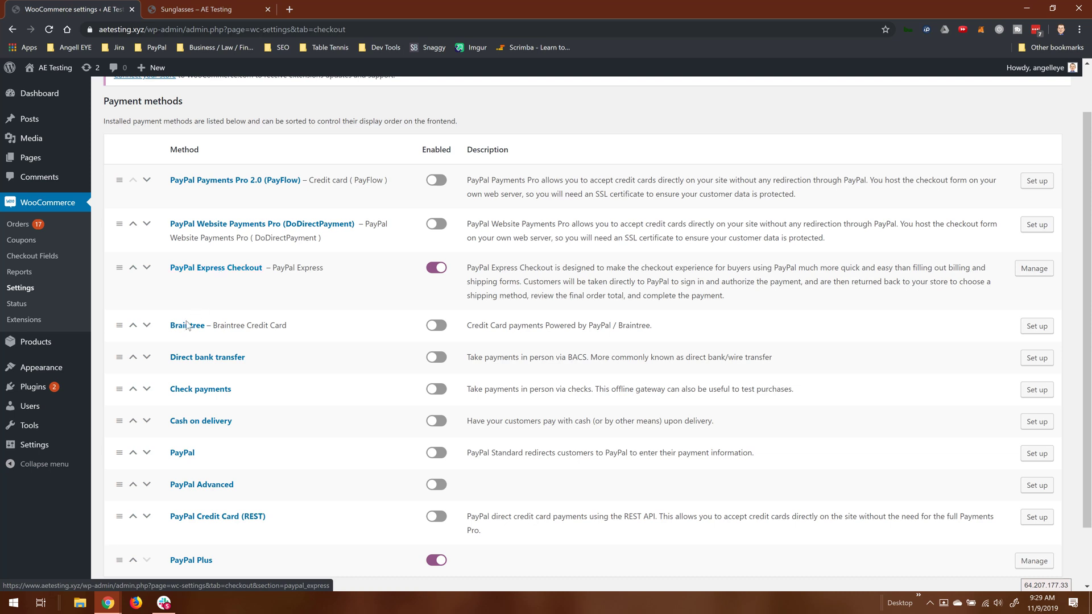
{"action": "scroll", "scroll_direction": "down", "scroll_amount": 3}
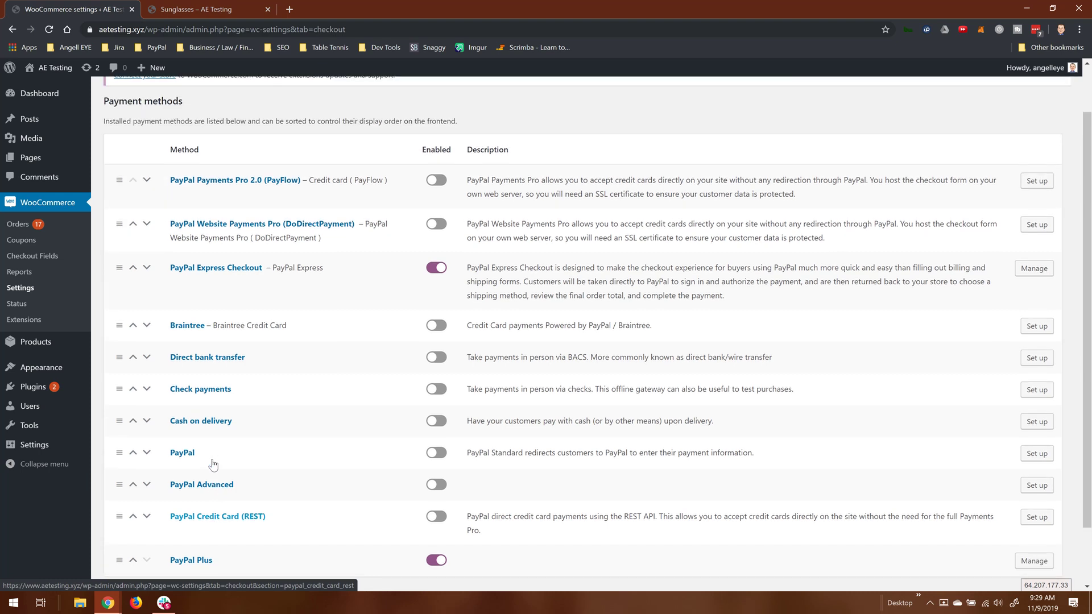
{"action": "mouse_move", "coordinate": [223, 271]}
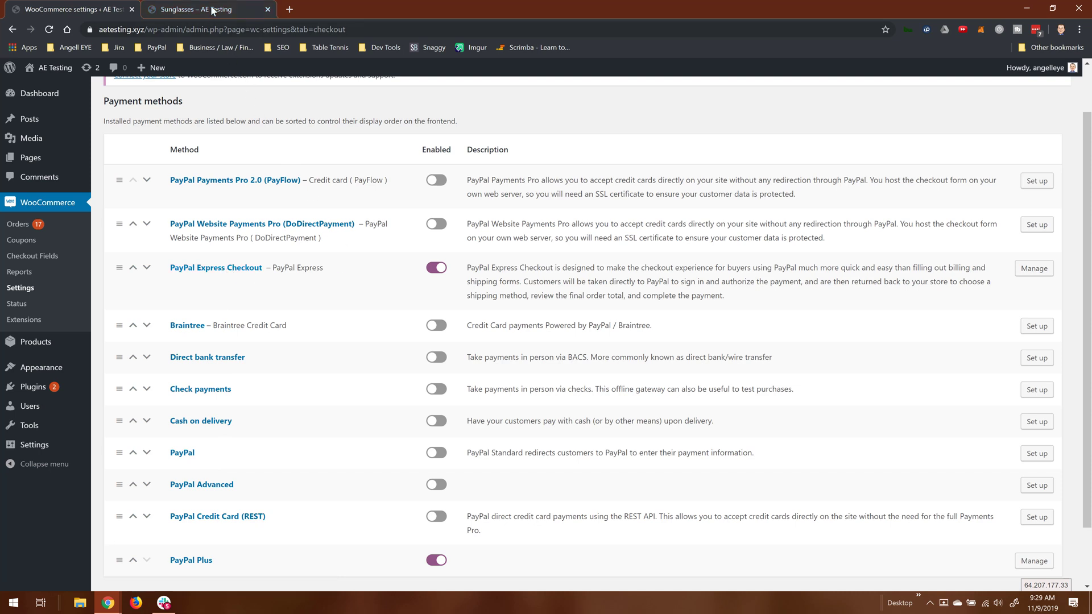
- Switch to the Sunglasses – AE Testing product page with its Pay with PayPal and PayPal Credit buttons
{"action": "left_click", "coordinate": [204, 10]}
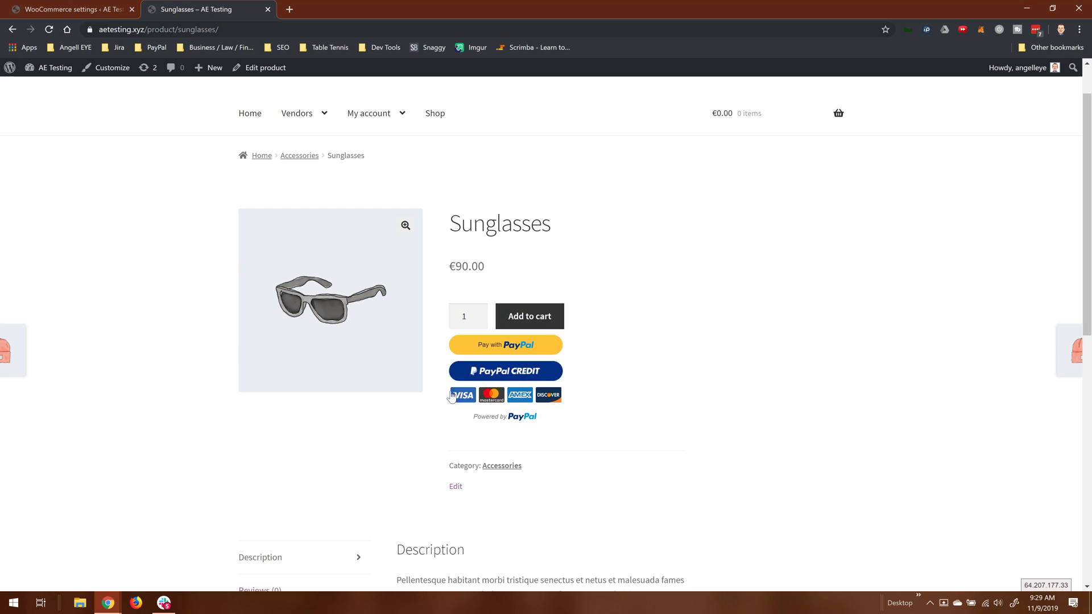
{"action": "mouse_move", "coordinate": [545, 355]}
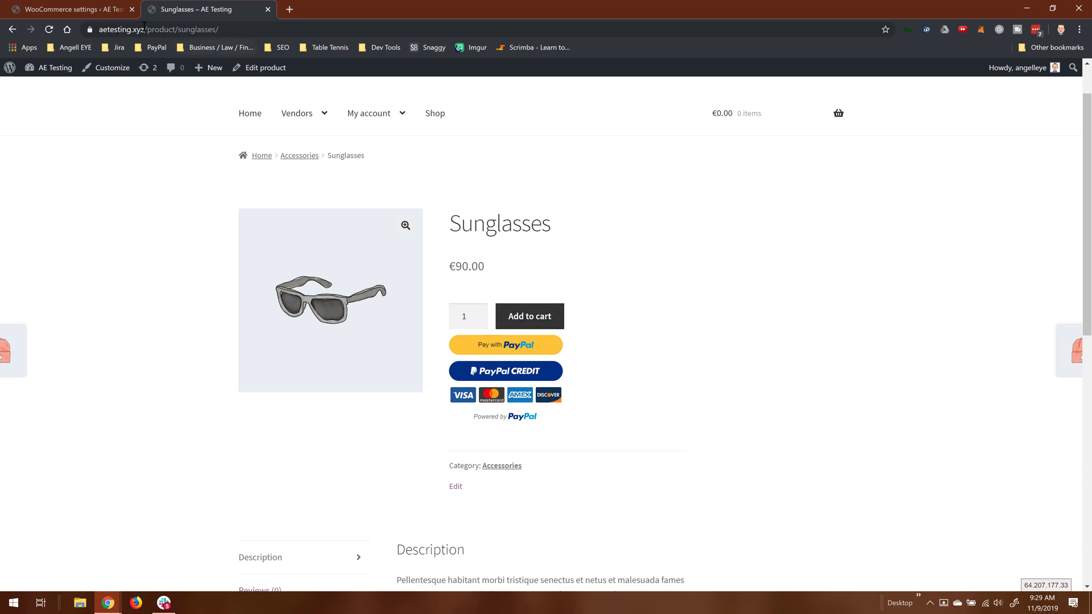
- Activate PayPal for WooCommerce Multi-Account Management from the Installed Plugins list
{"action": "left_click", "coordinate": [68, 11]}
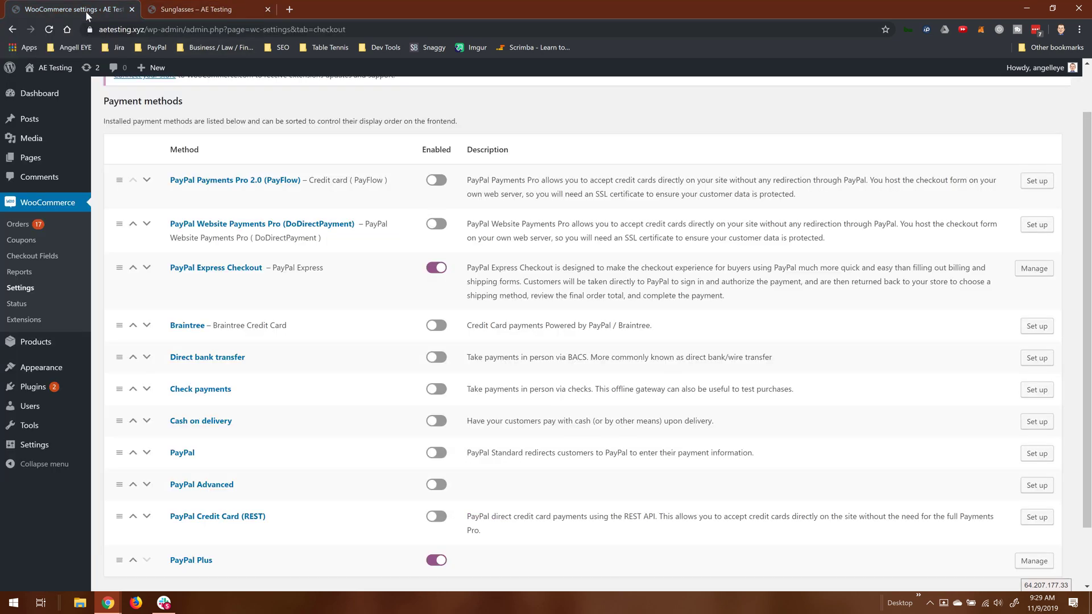
{"action": "mouse_move", "coordinate": [378, 268]}
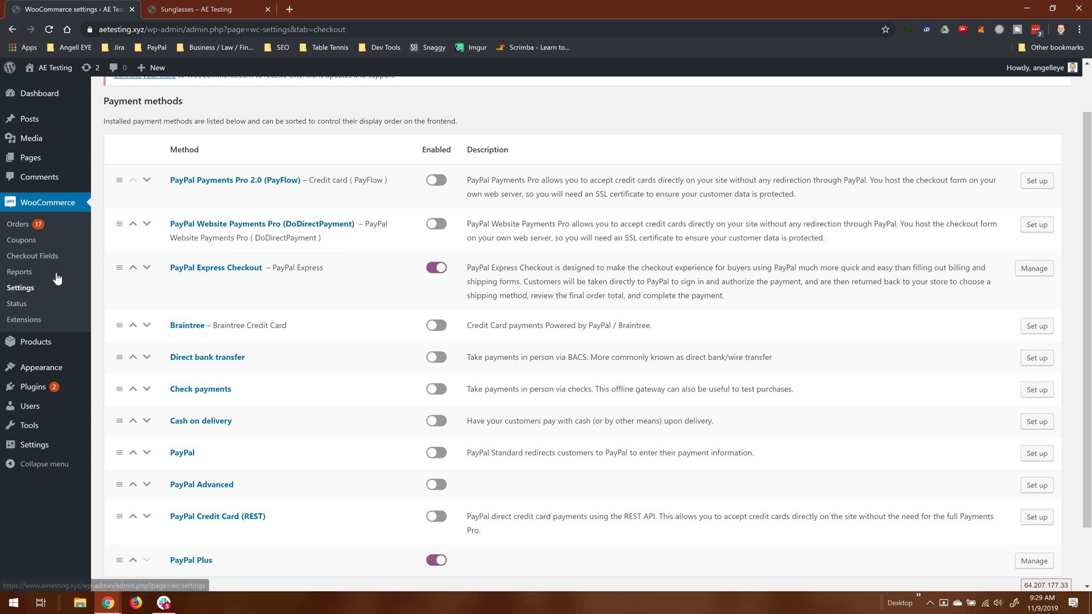
{"action": "mouse_move", "coordinate": [32, 387]}
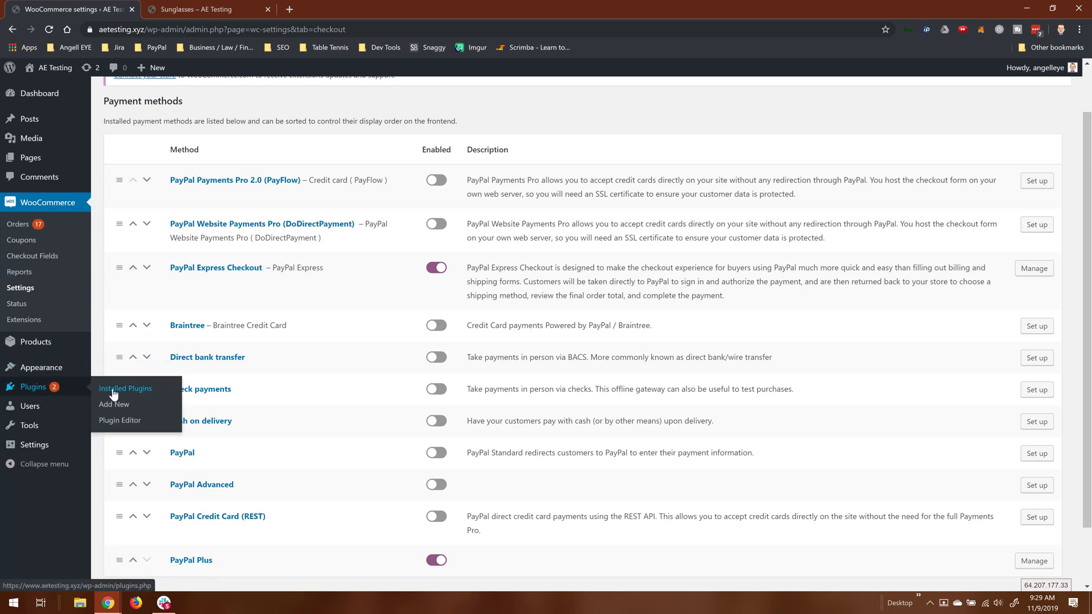
{"action": "left_click", "coordinate": [125, 389]}
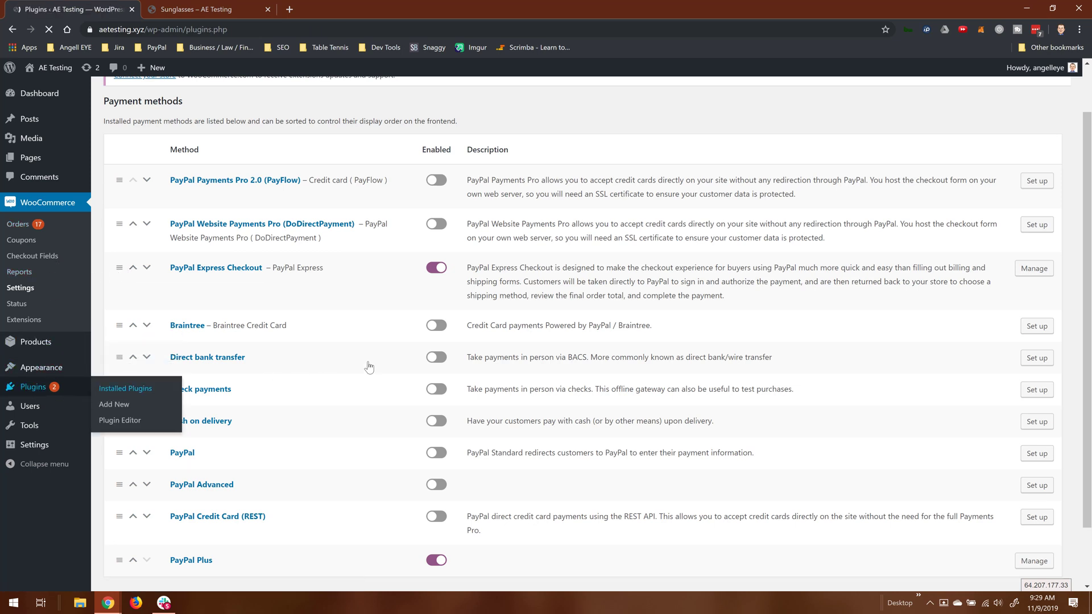
{"action": "left_click", "coordinate": [126, 388]}
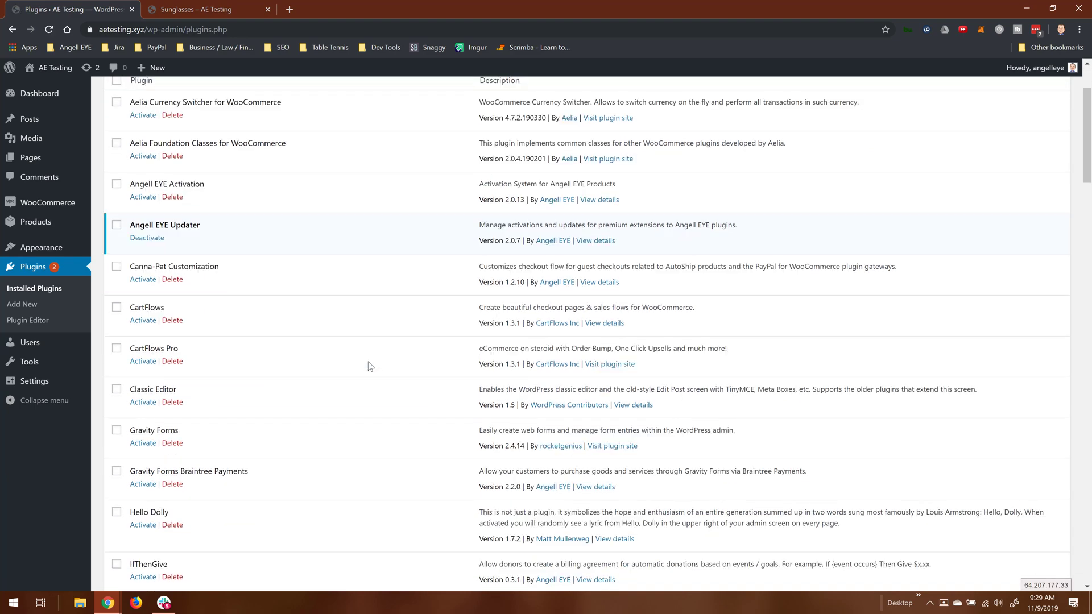
{"action": "scroll", "scroll_direction": "down", "scroll_amount": 3}
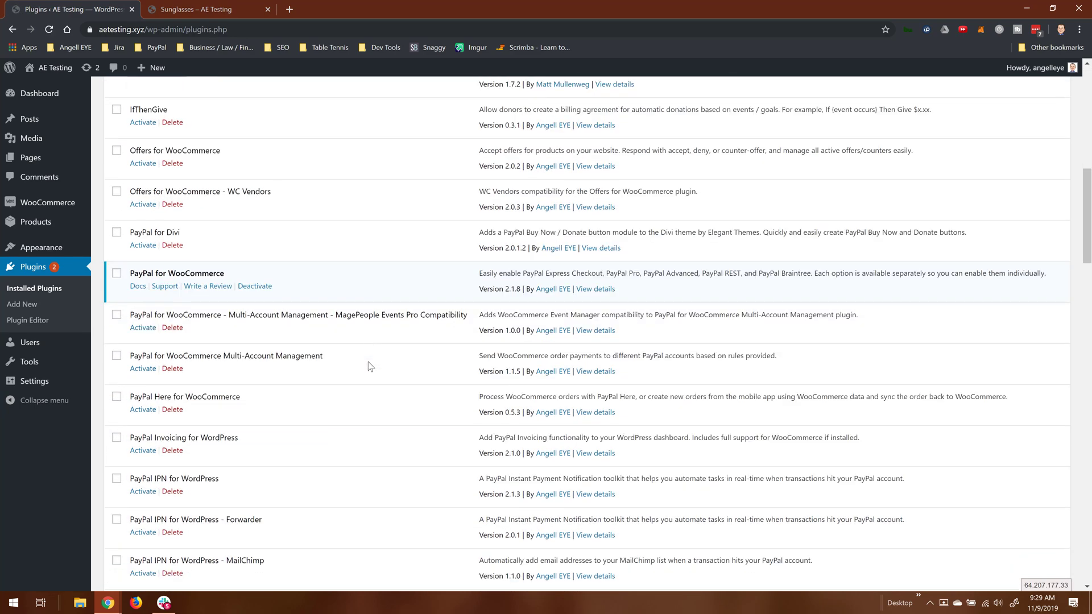
{"action": "left_click", "coordinate": [143, 369]}
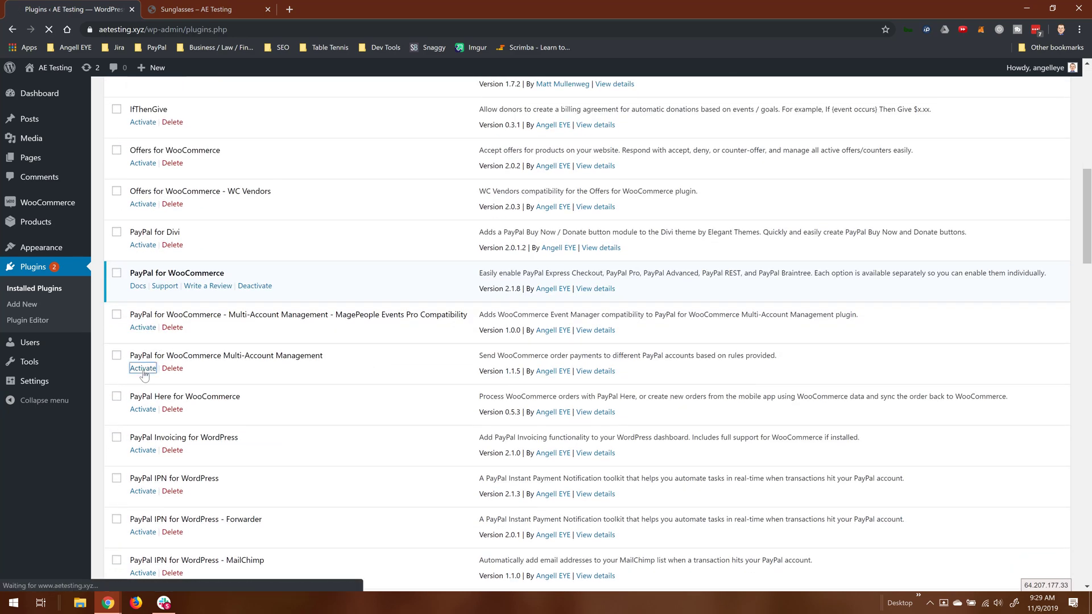
{"action": "left_click", "coordinate": [143, 368]}
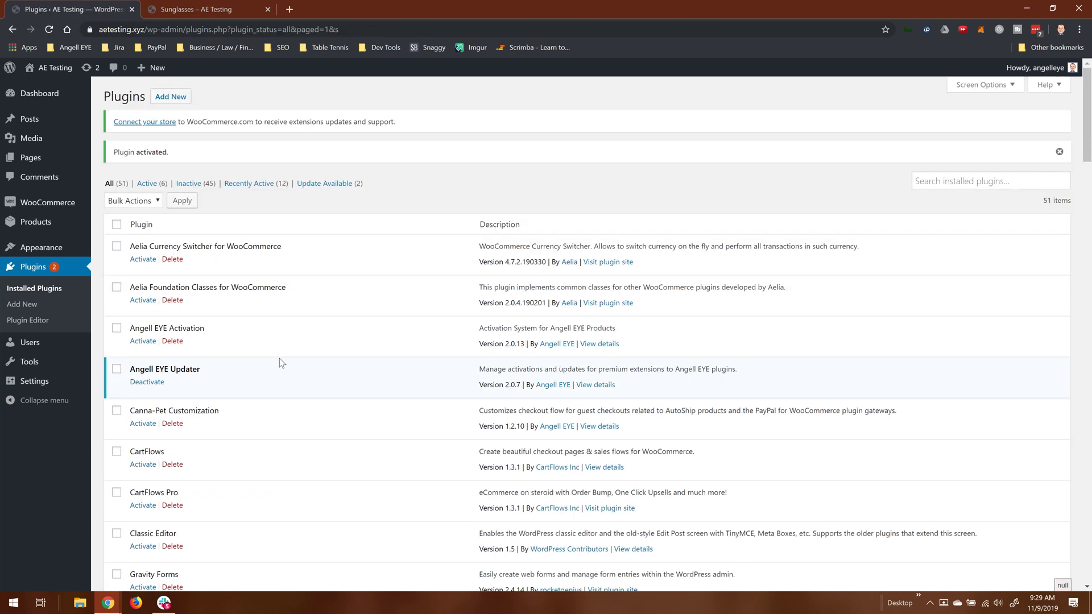
{"action": "mouse_move", "coordinate": [47, 202]}
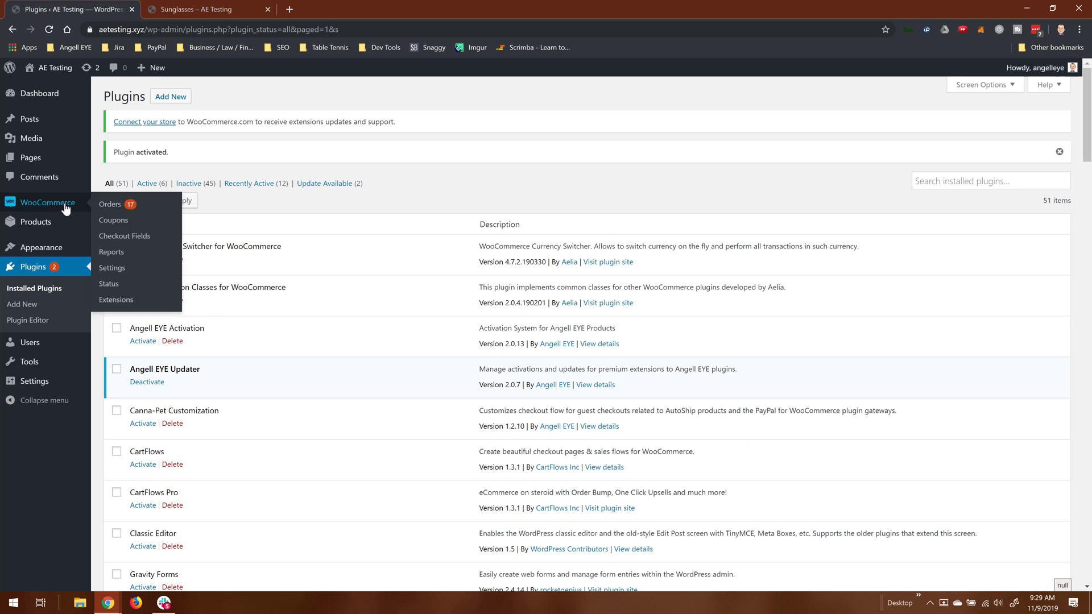
{"action": "mouse_move", "coordinate": [112, 268]}
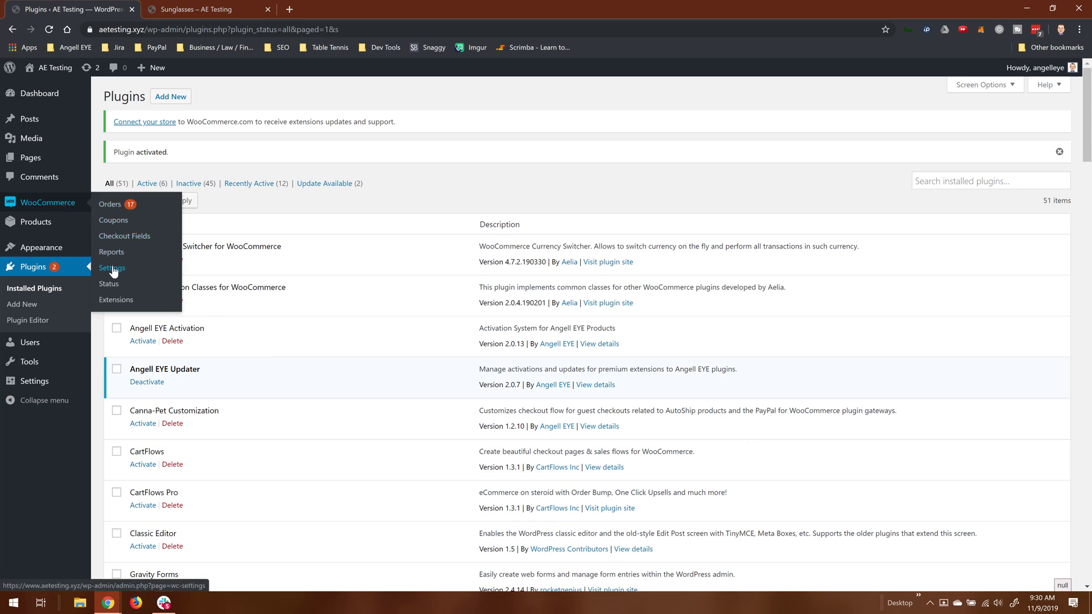
- Open the PayPal Multi-Account Setup tab and scroll to the six existing accounts
{"action": "left_click", "coordinate": [112, 268]}
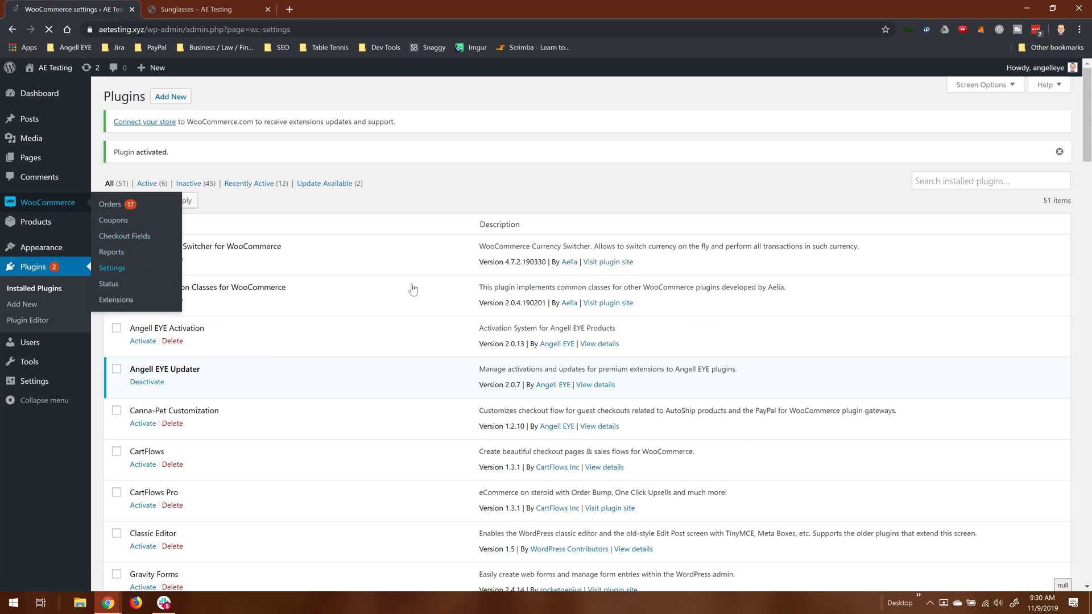
{"action": "left_click", "coordinate": [112, 268]}
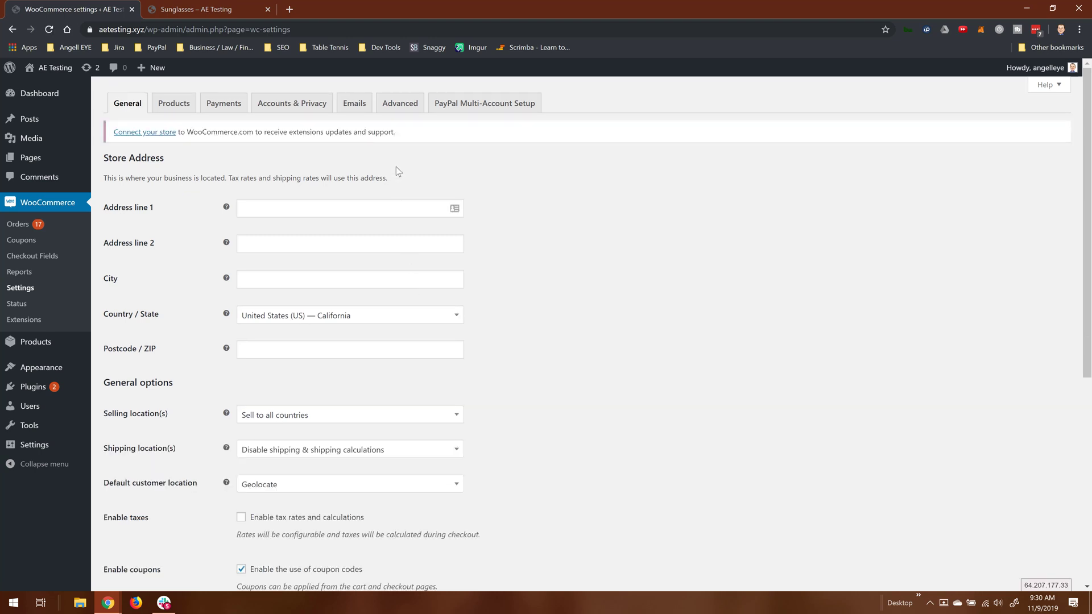
{"action": "mouse_move", "coordinate": [482, 110]}
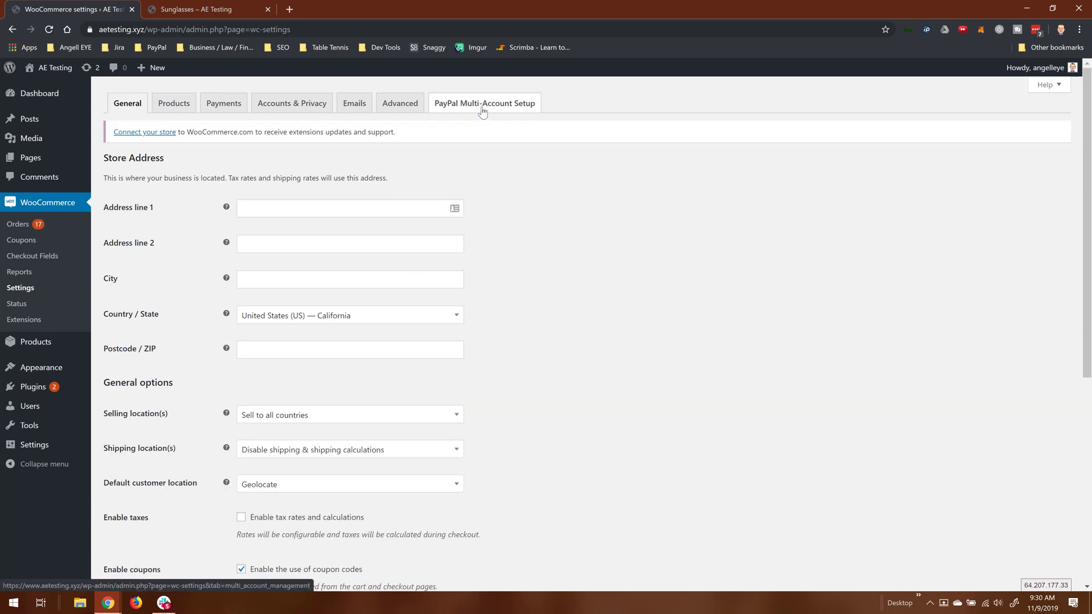
{"action": "left_click", "coordinate": [484, 103]}
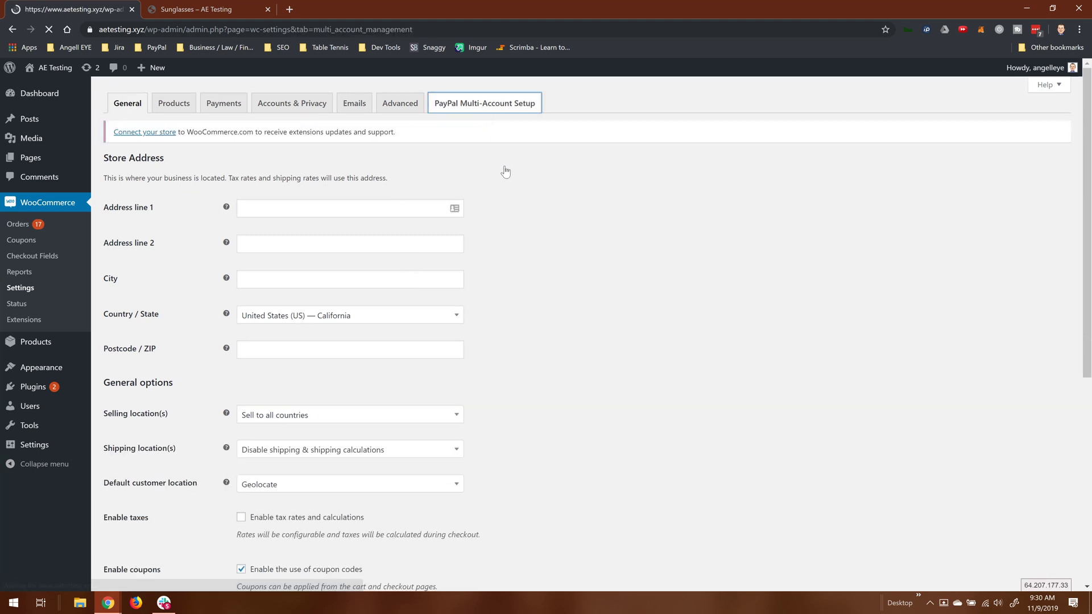
{"action": "left_click", "coordinate": [485, 103]}
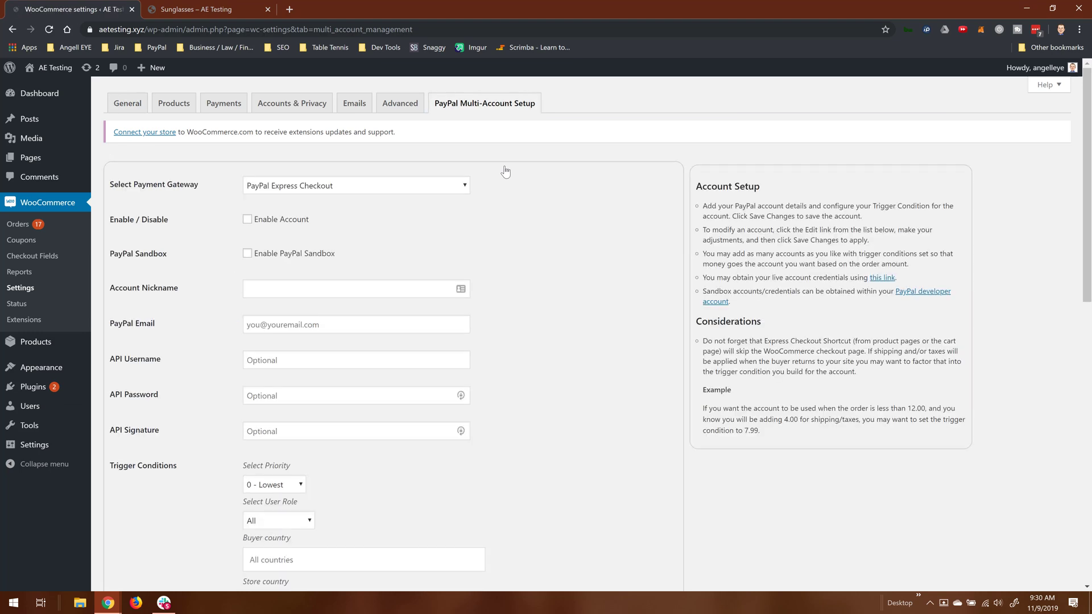
{"action": "scroll", "scroll_direction": "down", "scroll_amount": 3}
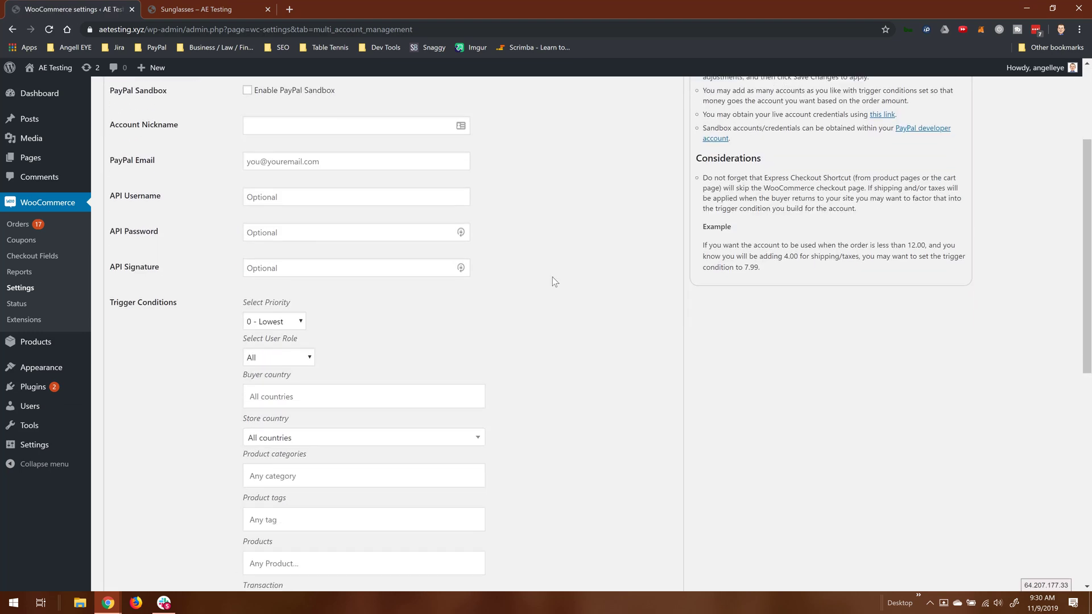
{"action": "scroll", "scroll_direction": "down", "scroll_amount": 3}
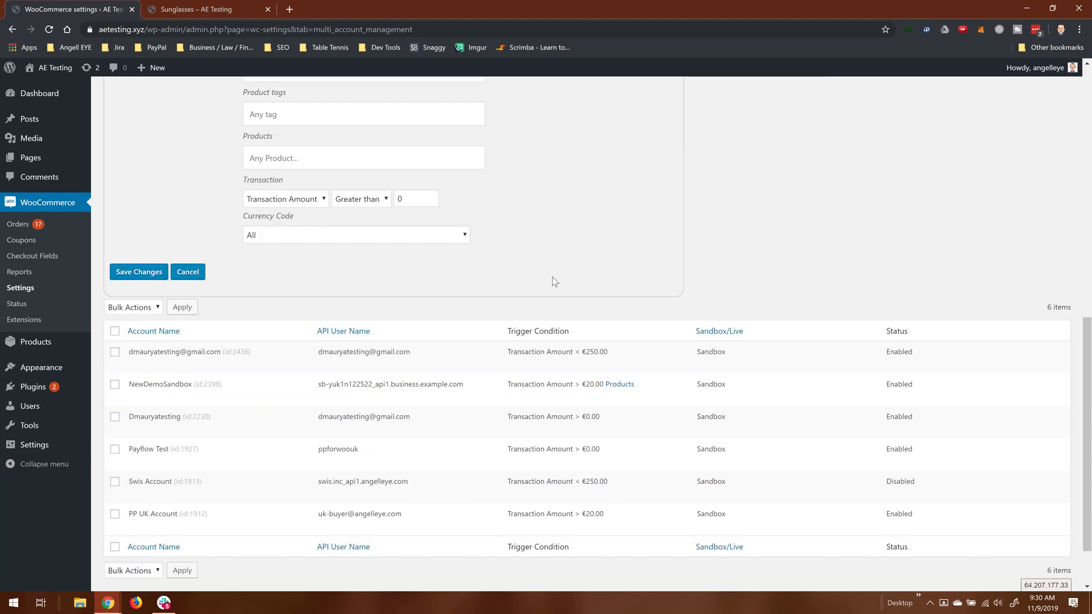
{"action": "scroll", "scroll_direction": "down", "scroll_amount": 3}
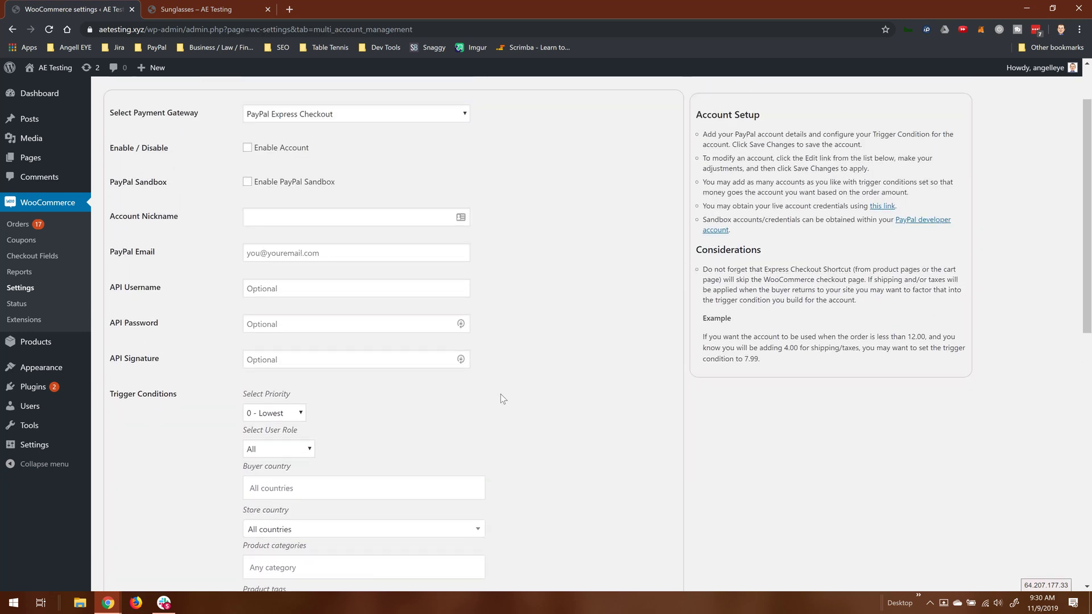
{"action": "left_click", "coordinate": [247, 163]}
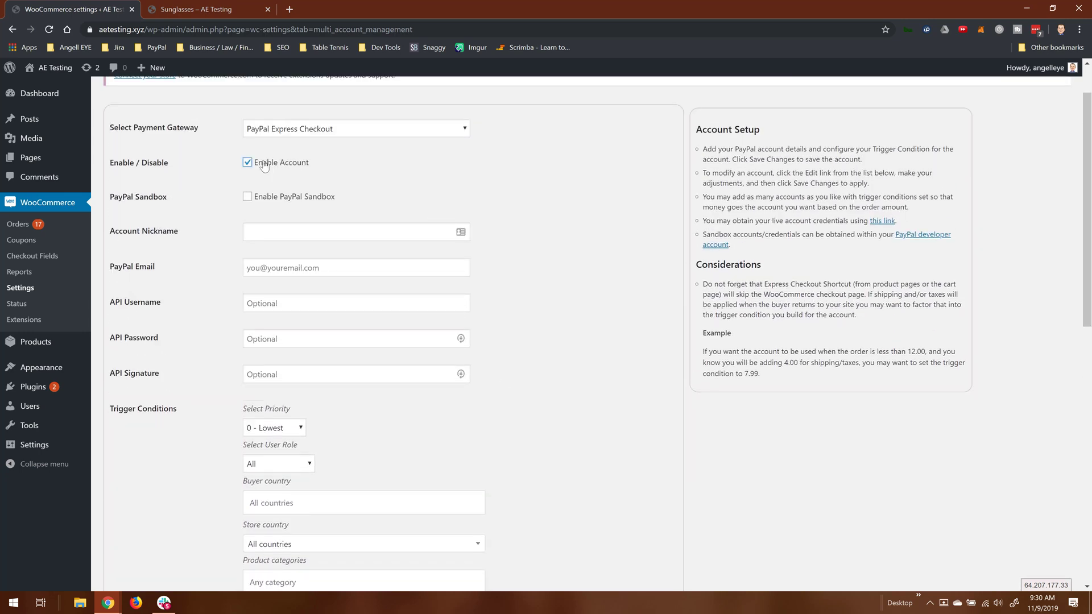
{"action": "mouse_move", "coordinate": [278, 203]}
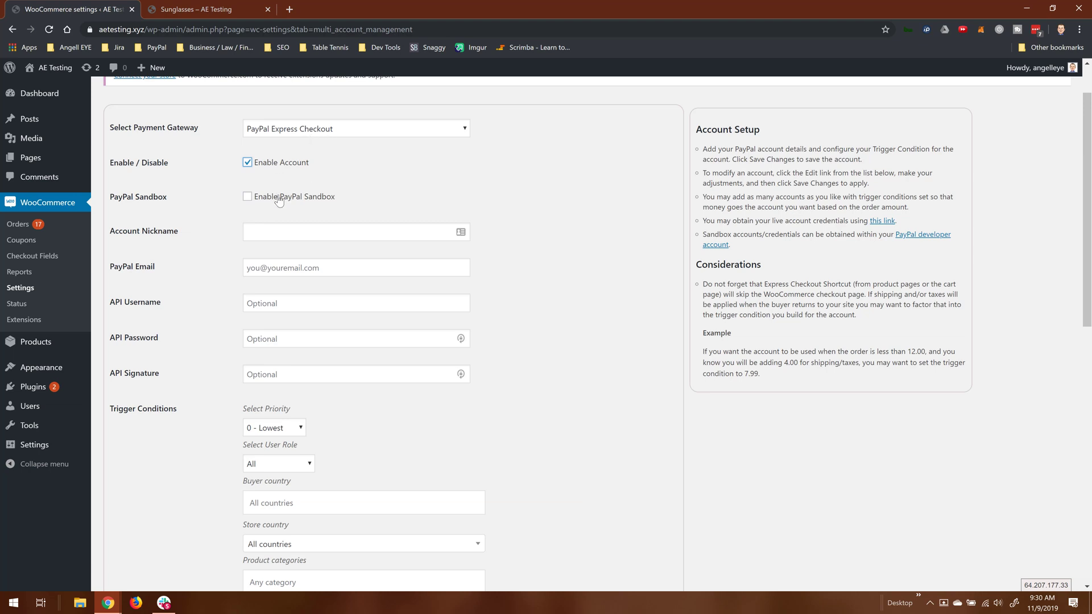
{"action": "left_click", "coordinate": [348, 232]}
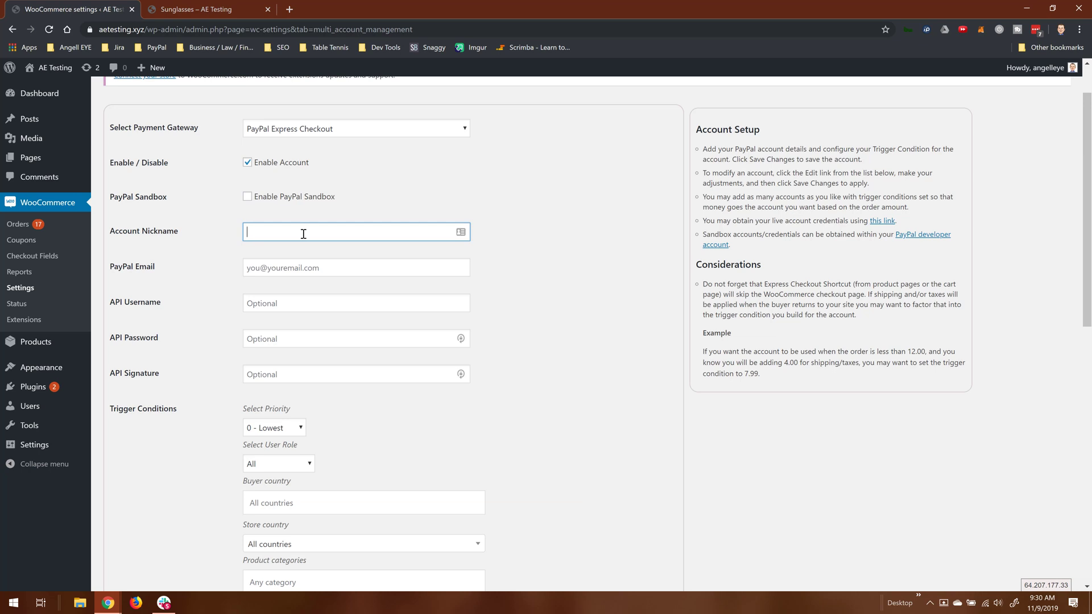
{"action": "type", "text": "Vendor B"}
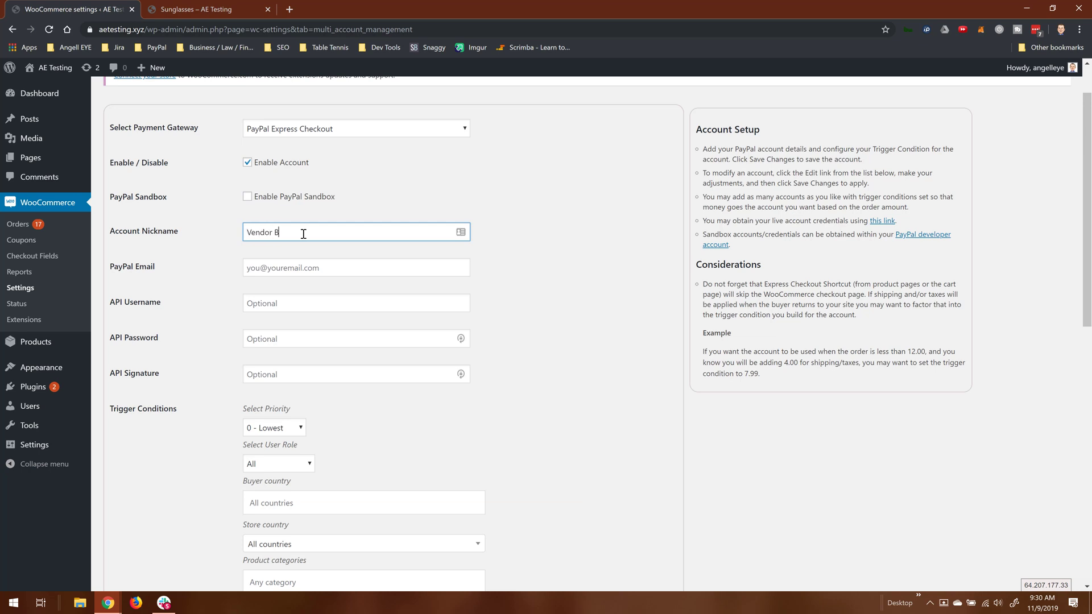
{"action": "type", "text": "vendorb@domain.com"}
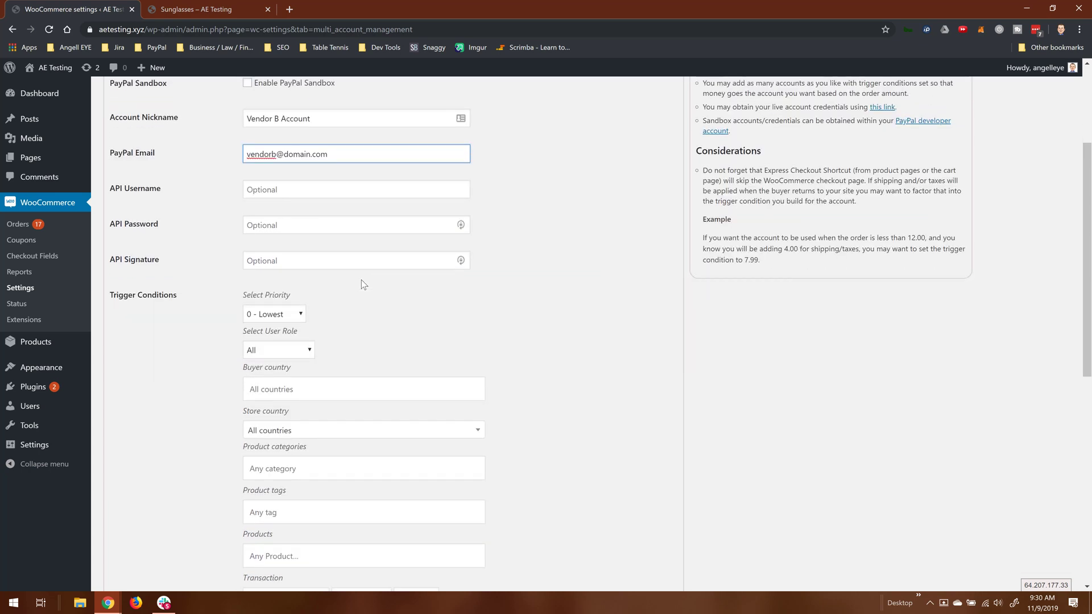
- Set the account's product trigger to Web Hosting and save it
{"action": "scroll", "scroll_direction": "down", "scroll_amount": 3}
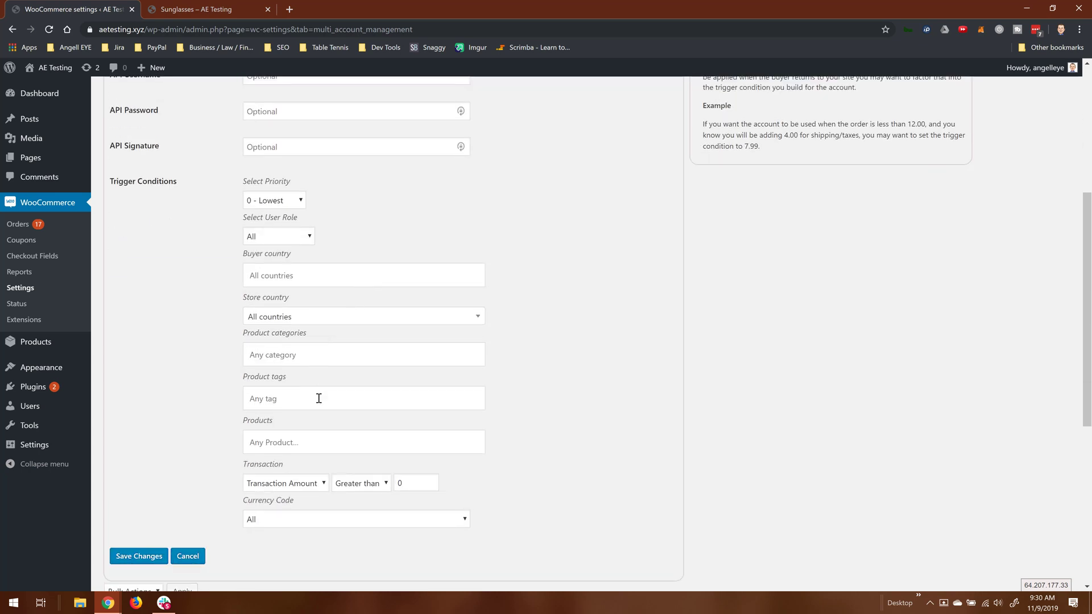
{"action": "left_click", "coordinate": [363, 442]}
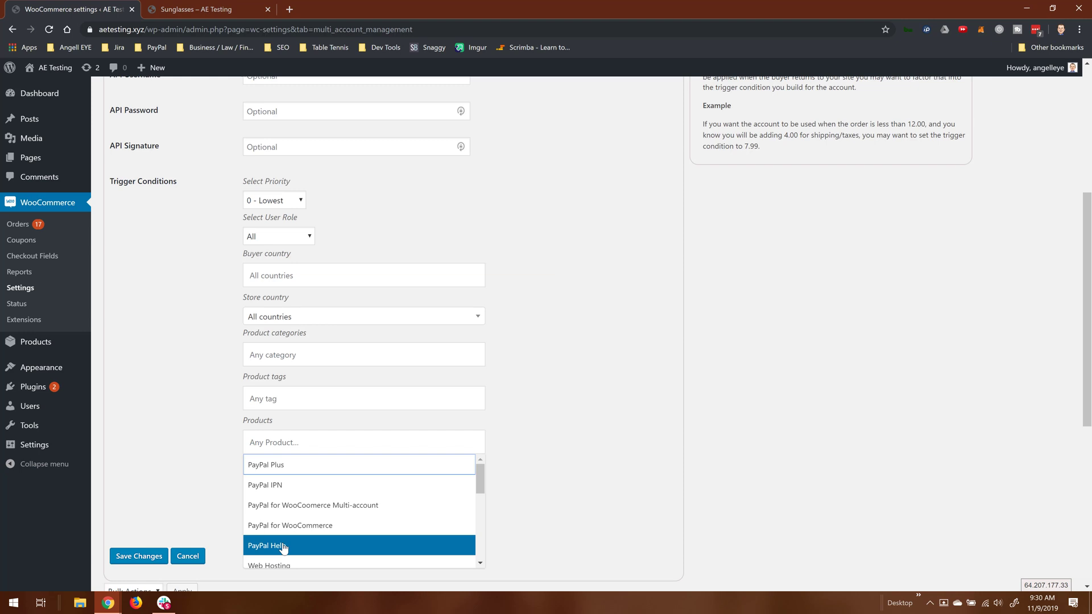
{"action": "left_click", "coordinate": [269, 566]}
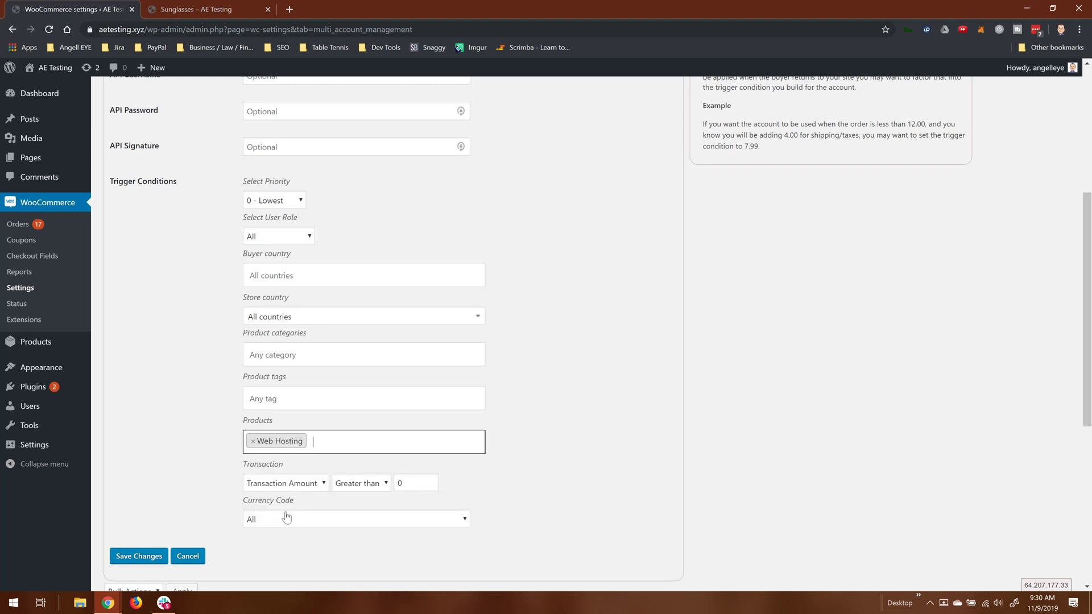
{"action": "mouse_move", "coordinate": [312, 500]}
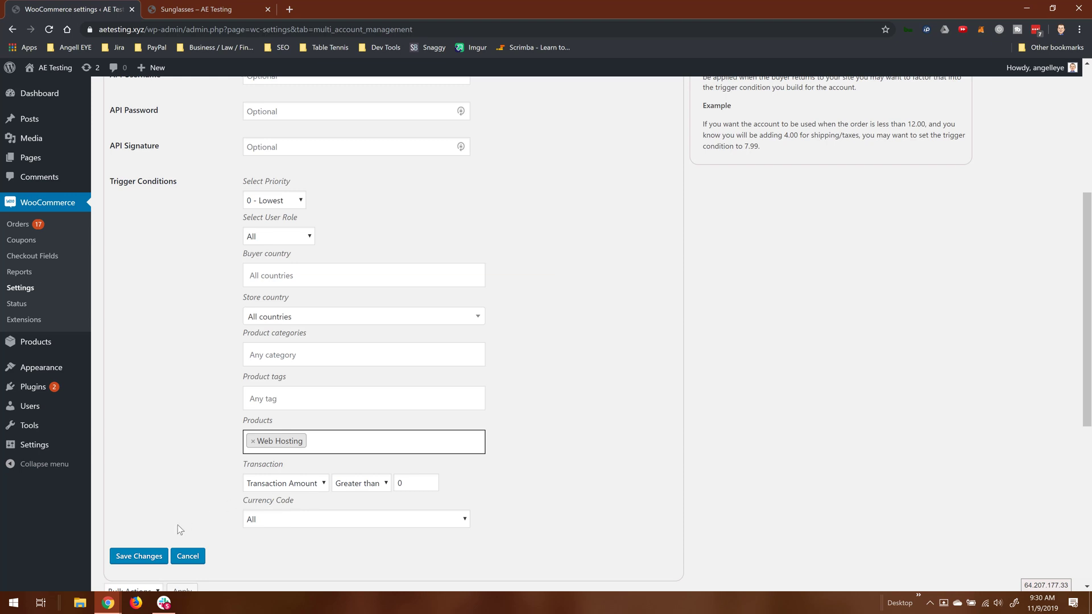
{"action": "left_click", "coordinate": [138, 556]}
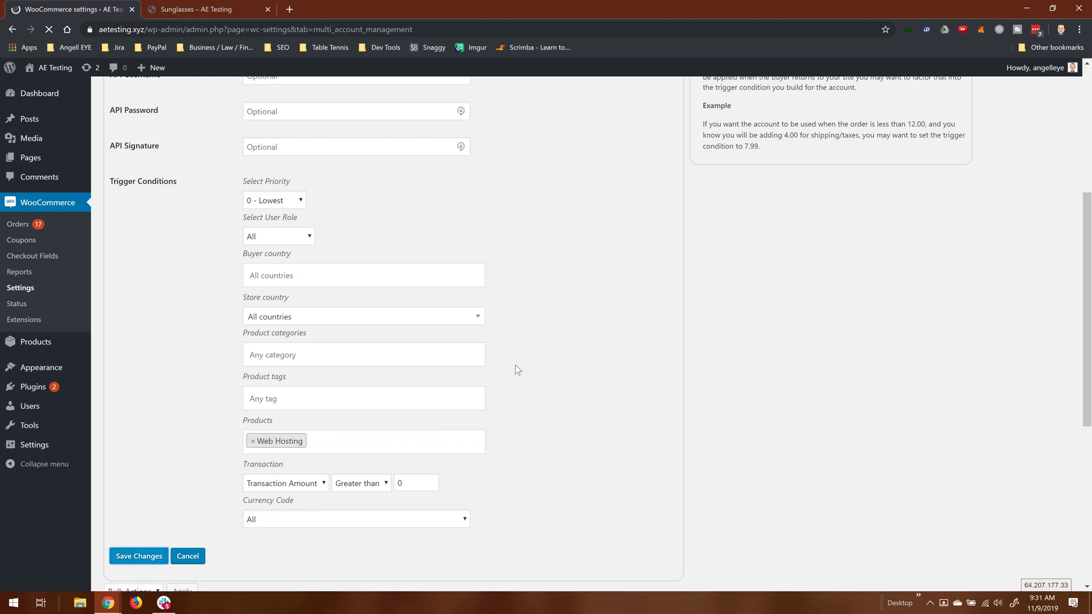
- Check Vendor B Account's Web Hosting trigger popup, then activate Woocommerce Events Manager
{"action": "left_click", "coordinate": [138, 557]}
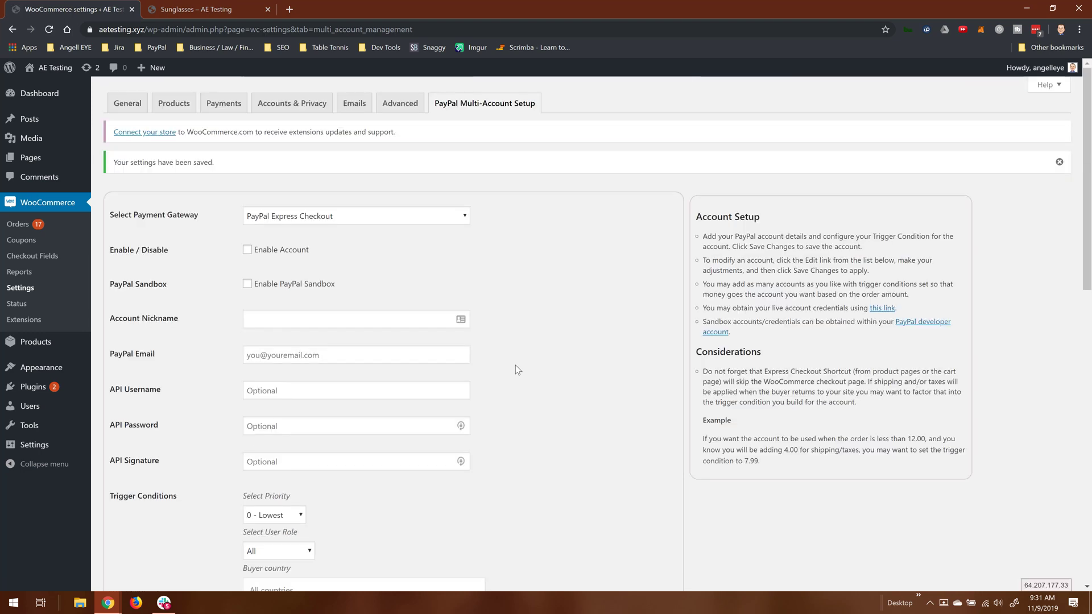
{"action": "scroll", "scroll_direction": "down", "scroll_amount": 3}
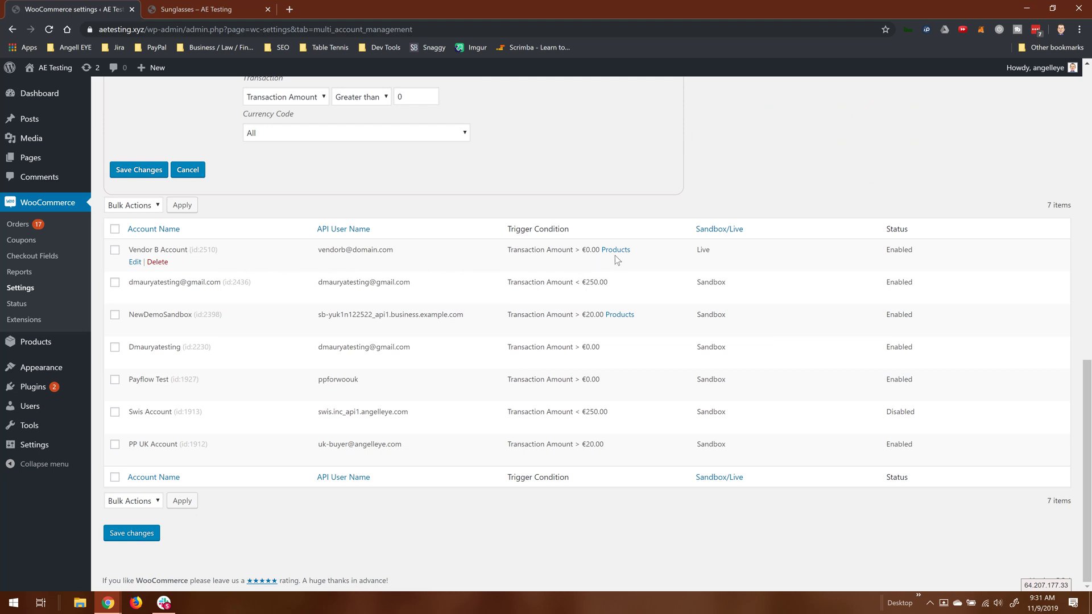
{"action": "mouse_move", "coordinate": [618, 257]}
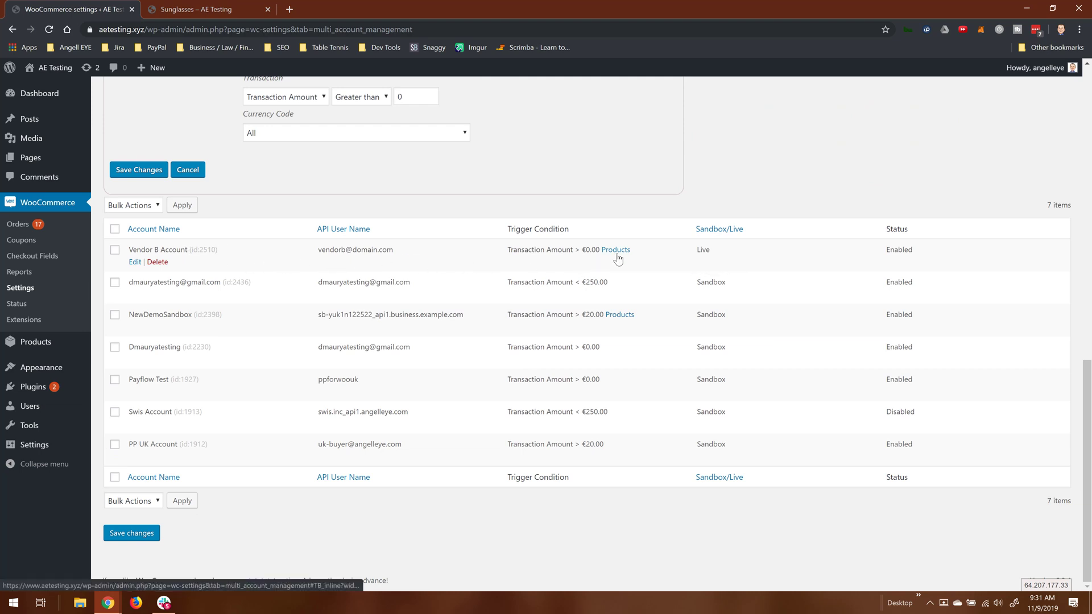
{"action": "left_click", "coordinate": [616, 250]}
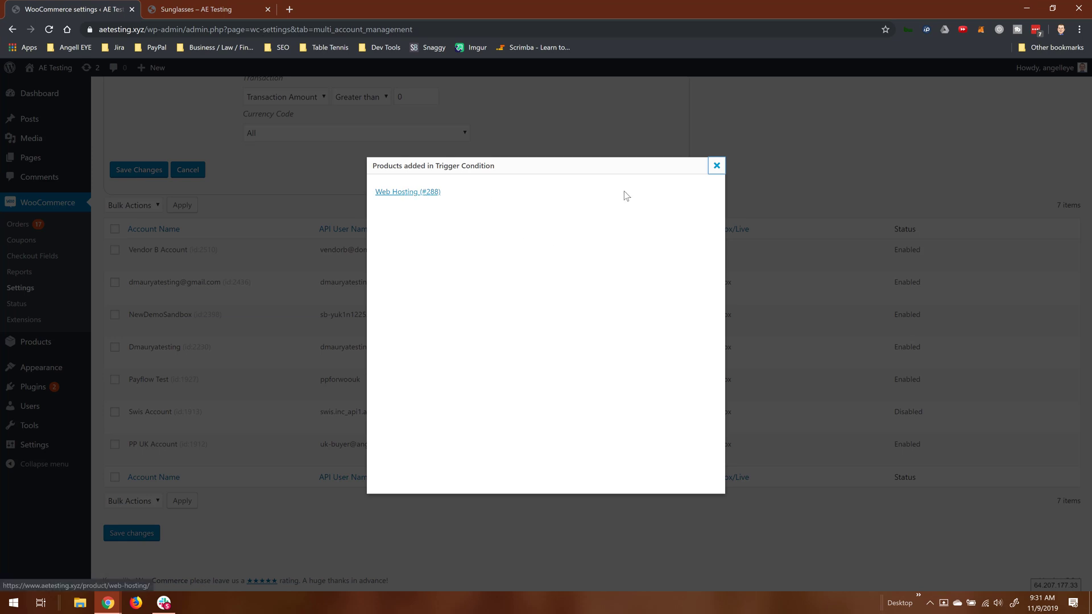
{"action": "left_click", "coordinate": [717, 165]}
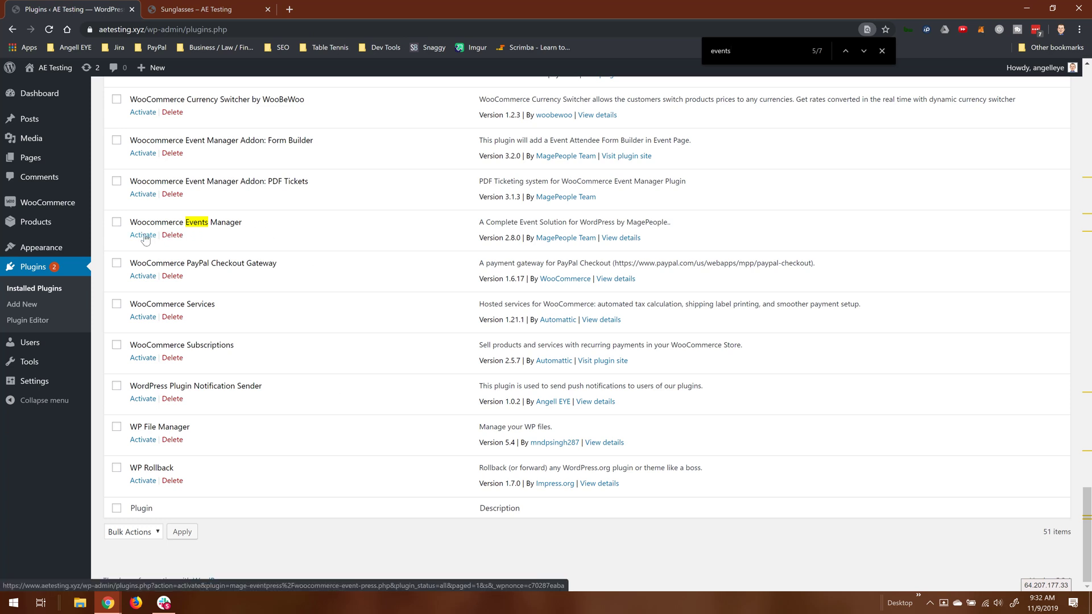
{"action": "left_click", "coordinate": [142, 235]}
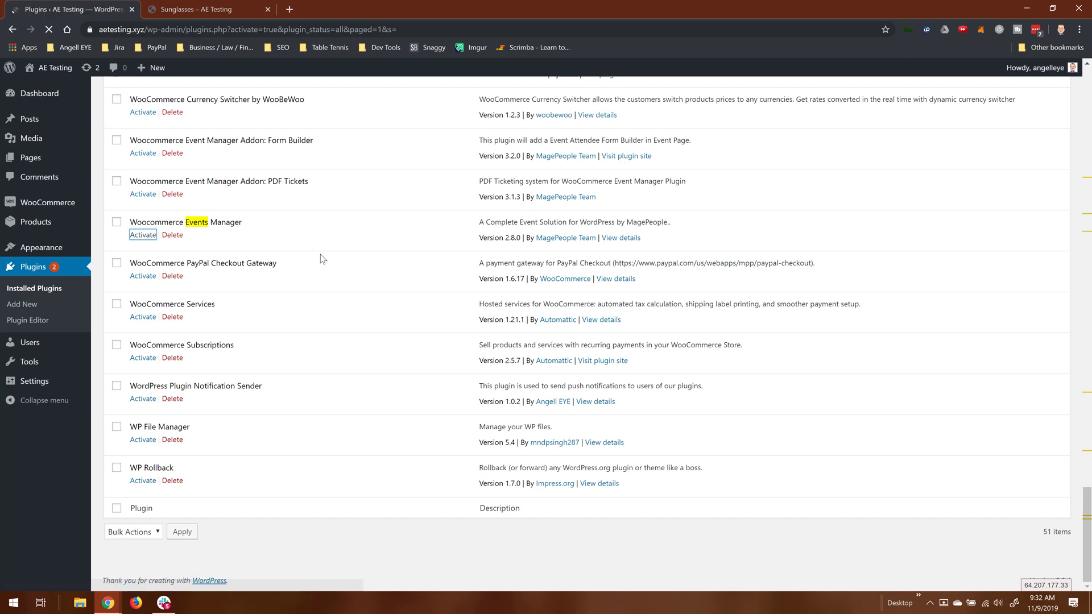
- Open the Event Organizer page listing the organizers Demo and organizer 2
{"action": "left_click", "coordinate": [143, 235]}
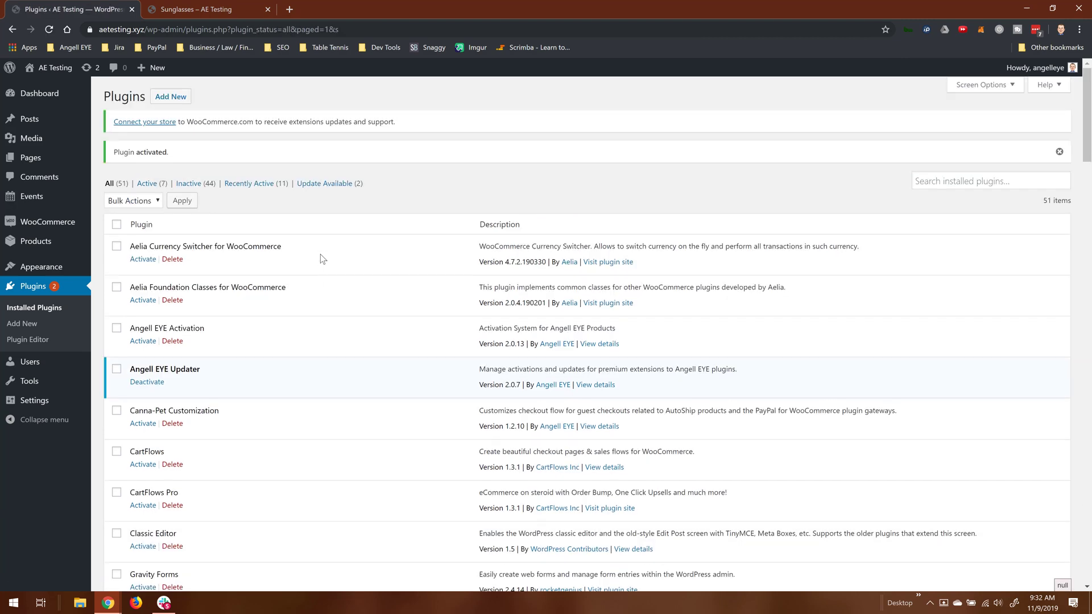
{"action": "scroll", "scroll_direction": "down", "scroll_amount": 3}
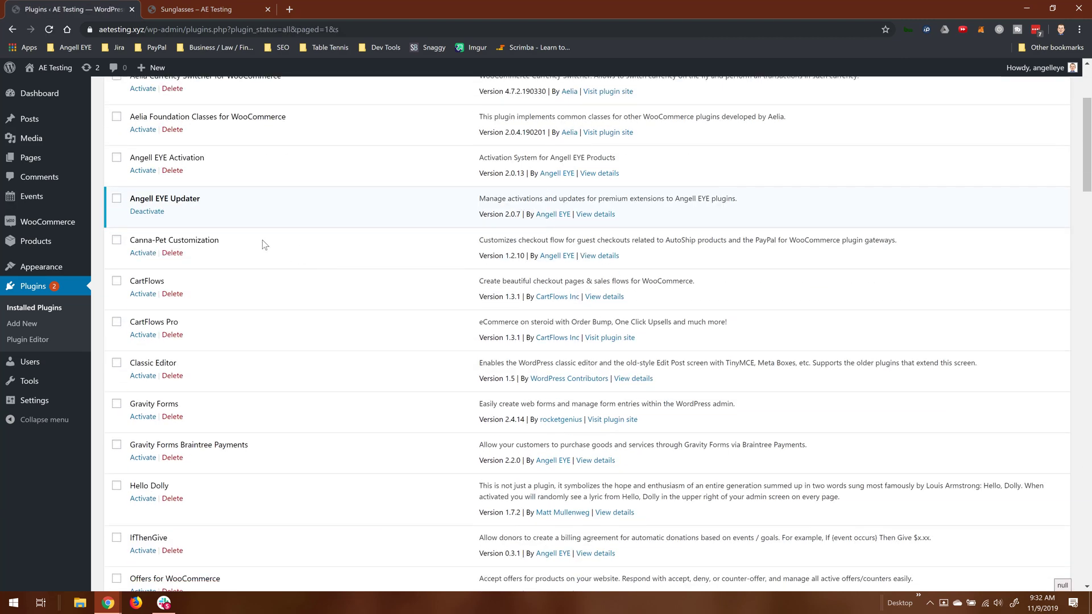
{"action": "mouse_move", "coordinate": [31, 197]}
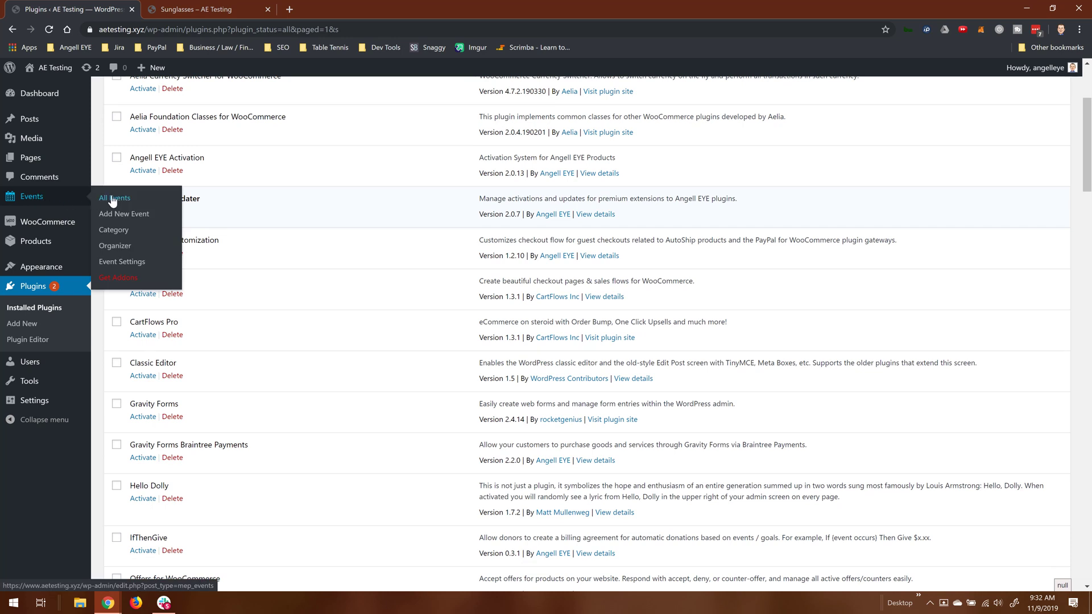
{"action": "mouse_move", "coordinate": [119, 230]}
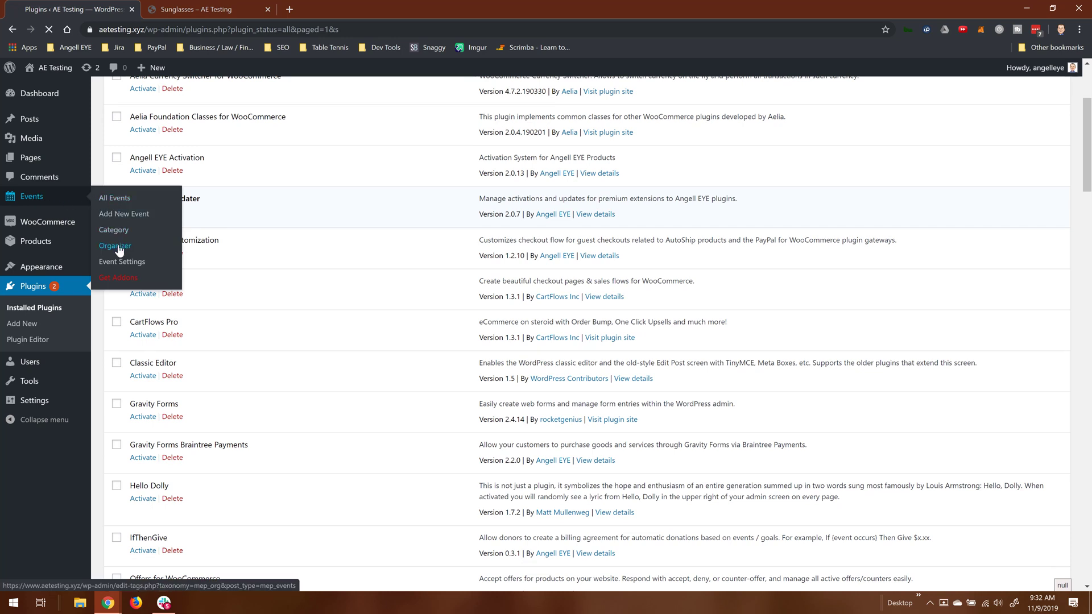
{"action": "left_click", "coordinate": [115, 245]}
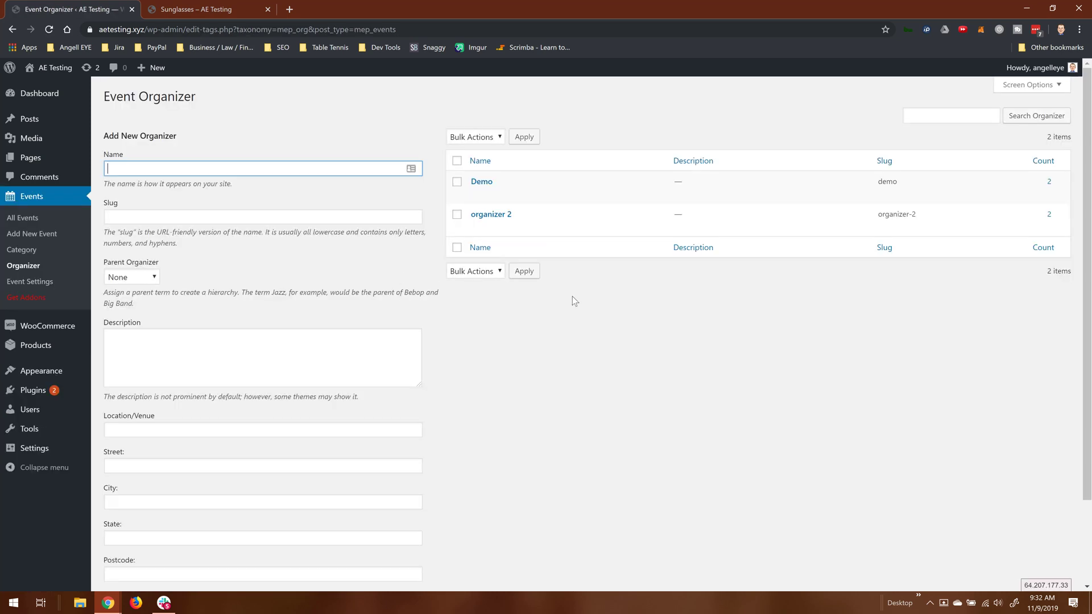
{"action": "mouse_move", "coordinate": [83, 229]}
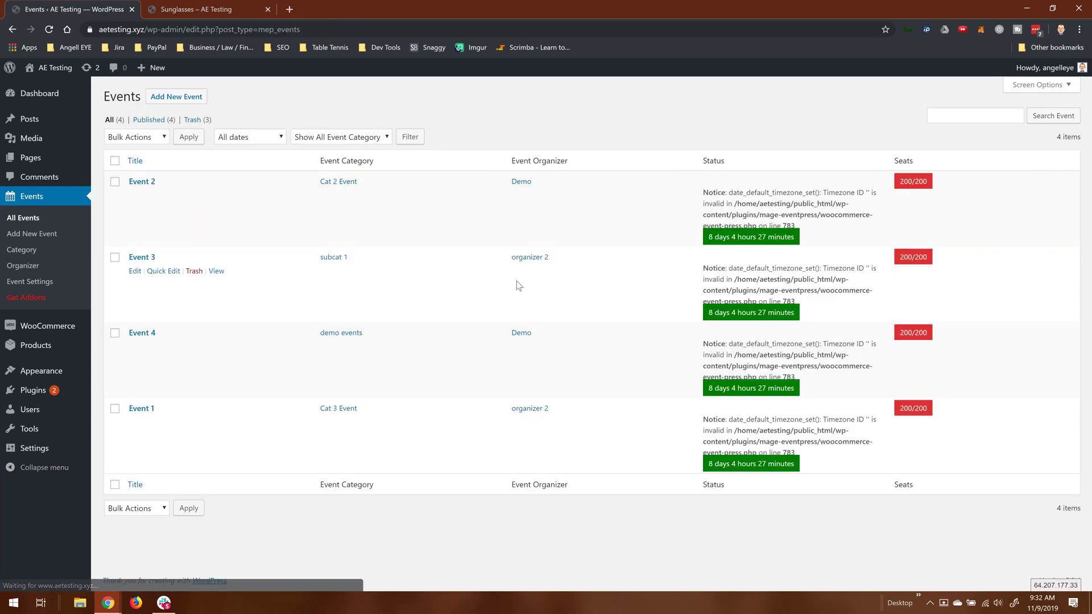
{"action": "mouse_move", "coordinate": [550, 284]}
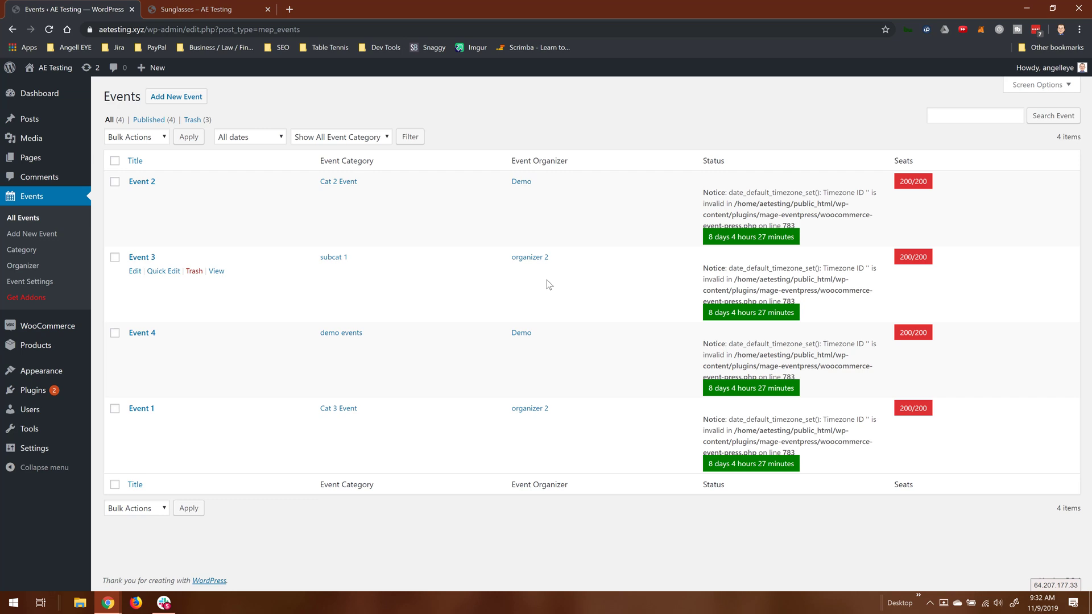
{"action": "mouse_move", "coordinate": [54, 196]}
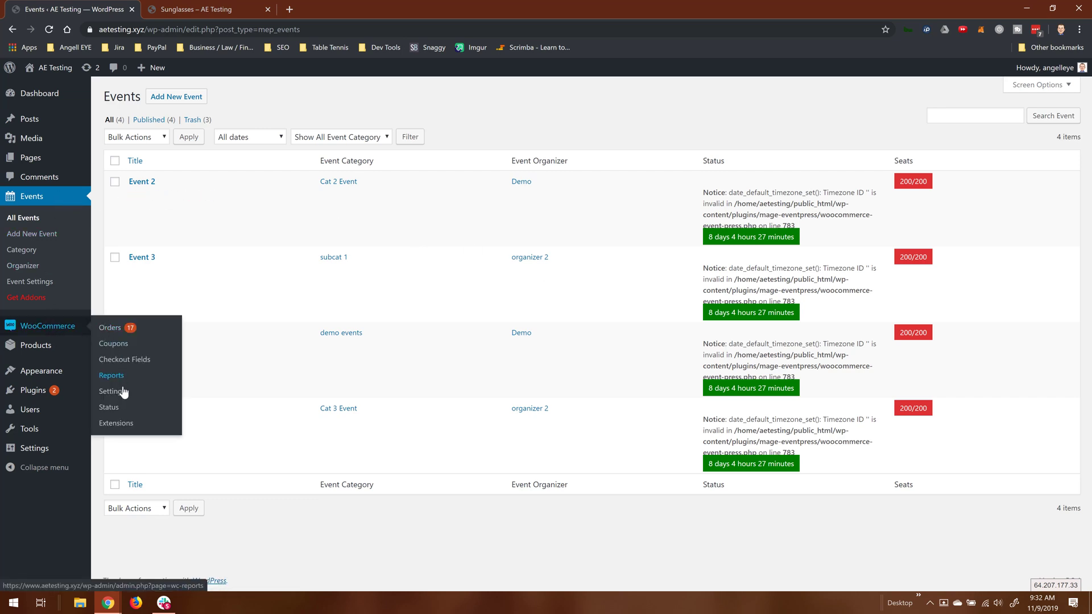
- Open PayPal Multi-Account Setup and browse the trigger product categories such as Accessories and Hoodies
{"action": "left_click", "coordinate": [112, 391]}
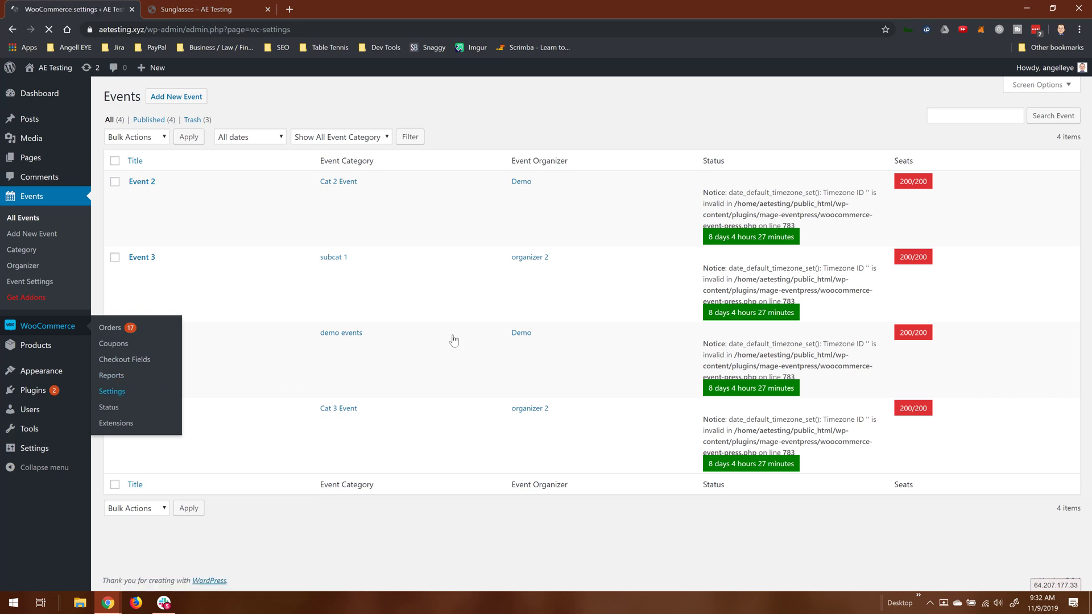
{"action": "left_click", "coordinate": [112, 392]}
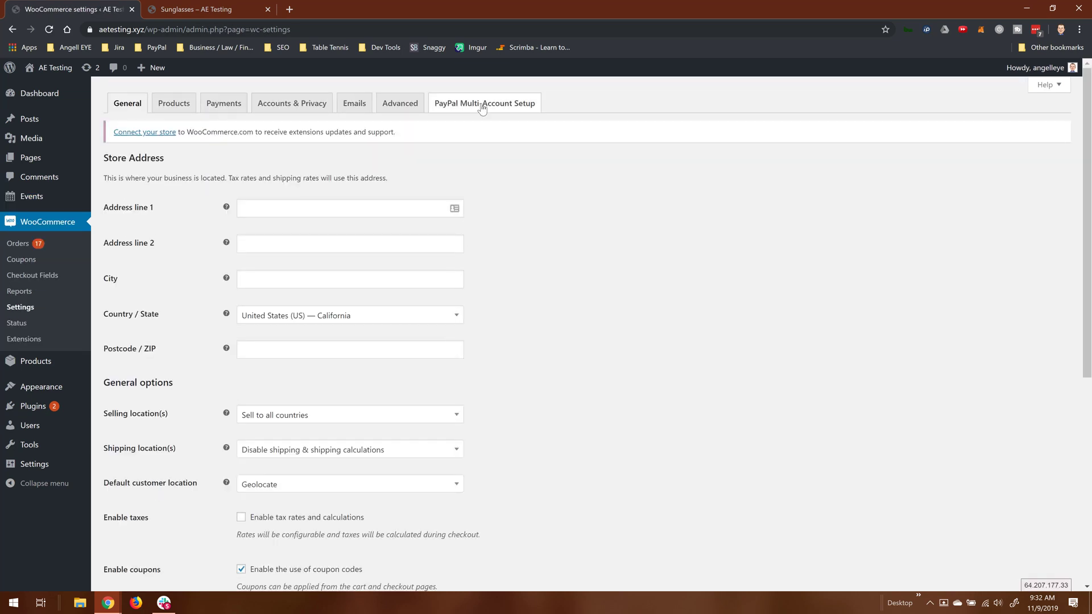
{"action": "left_click", "coordinate": [484, 103]}
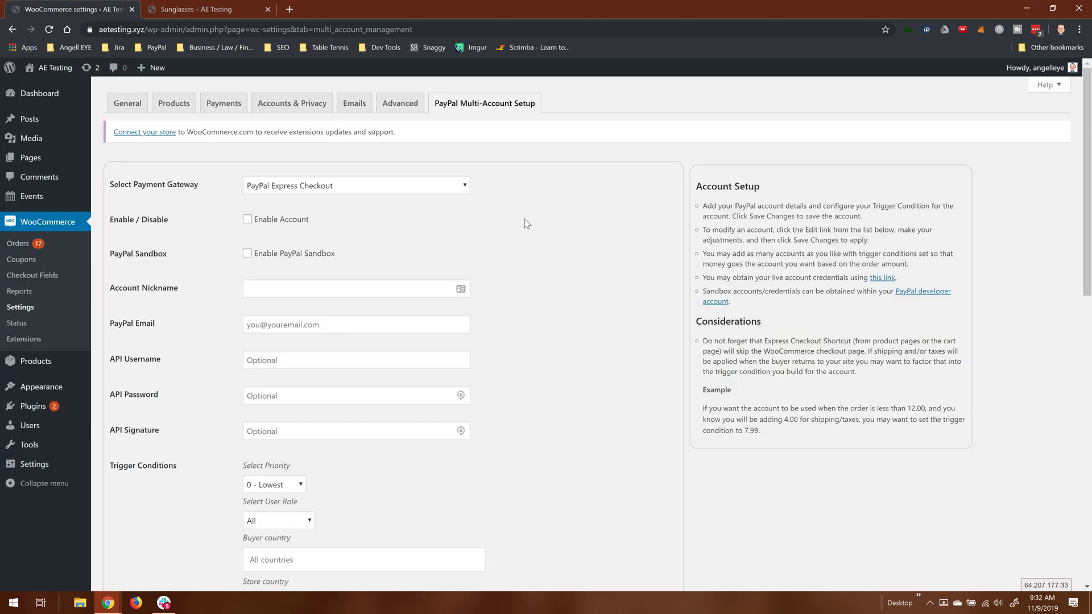
{"action": "scroll", "scroll_direction": "down", "scroll_amount": 3}
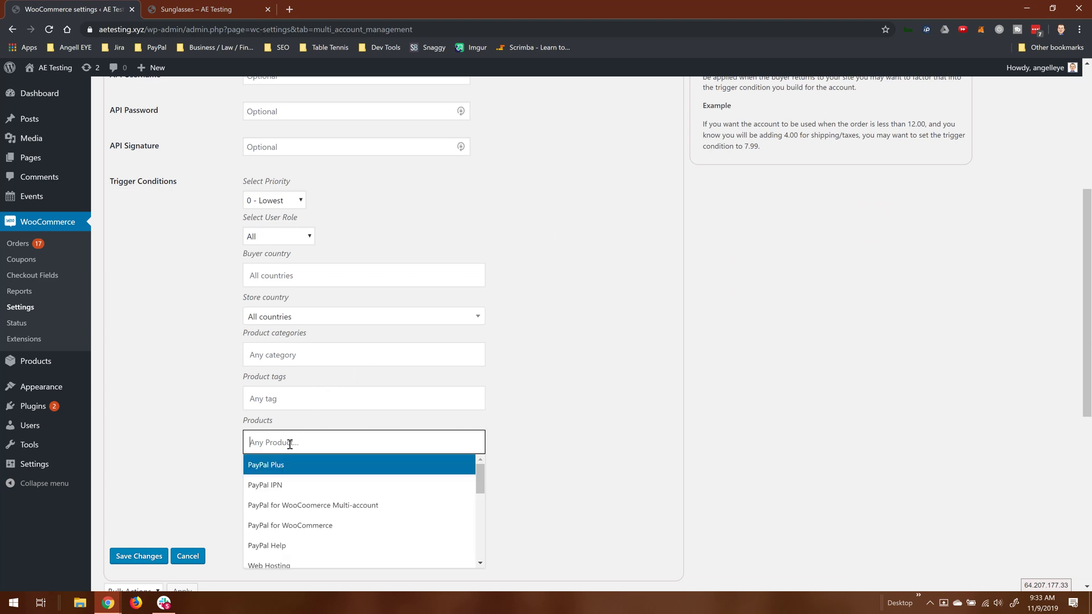
{"action": "scroll", "scroll_direction": "down", "scroll_amount": 3}
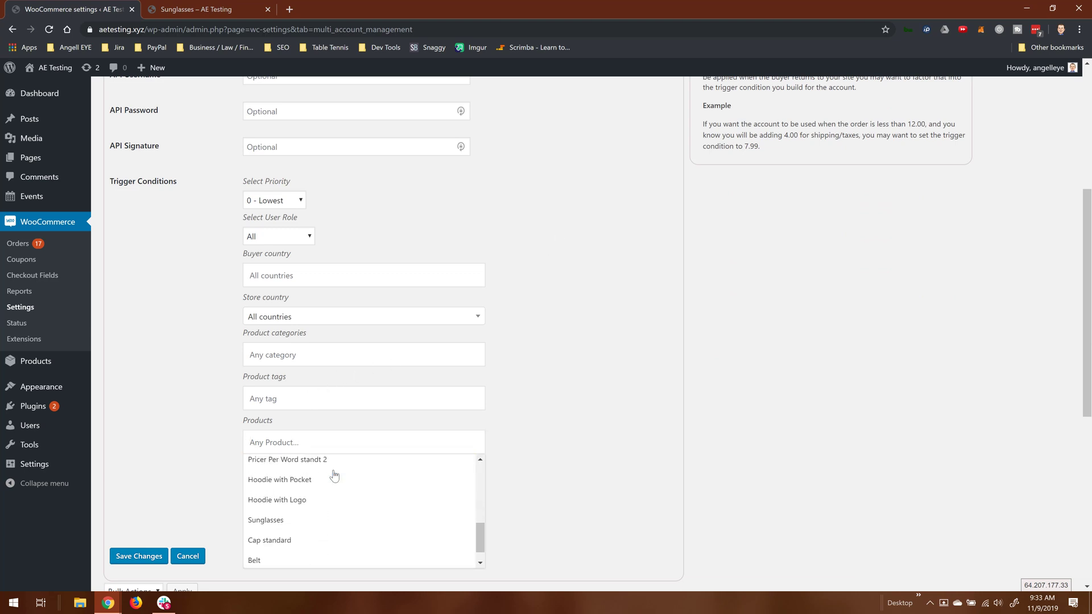
{"action": "left_click", "coordinate": [363, 354]}
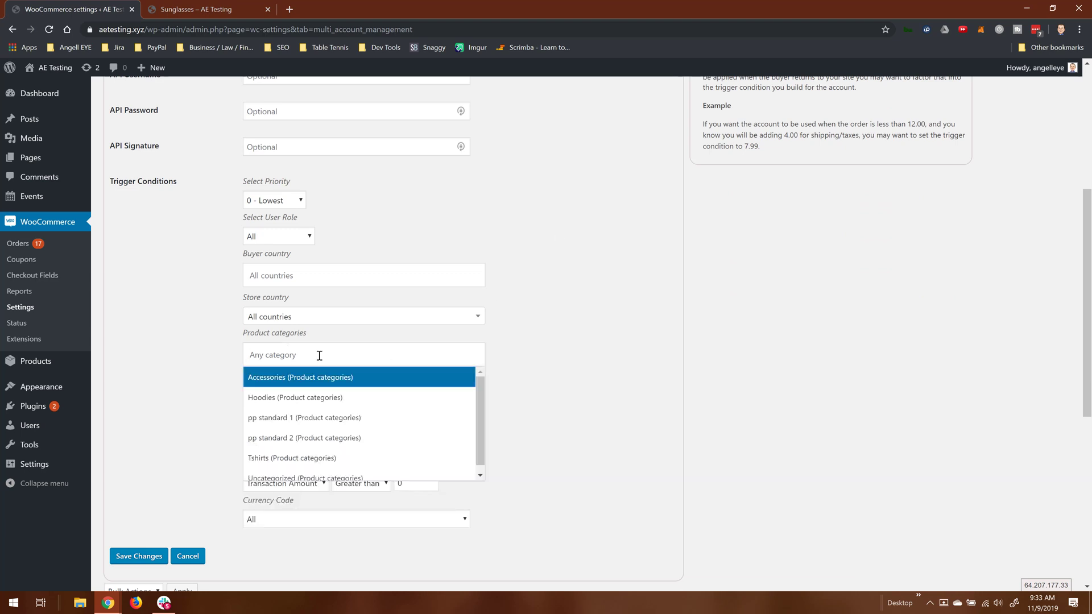
{"action": "mouse_move", "coordinate": [427, 351]}
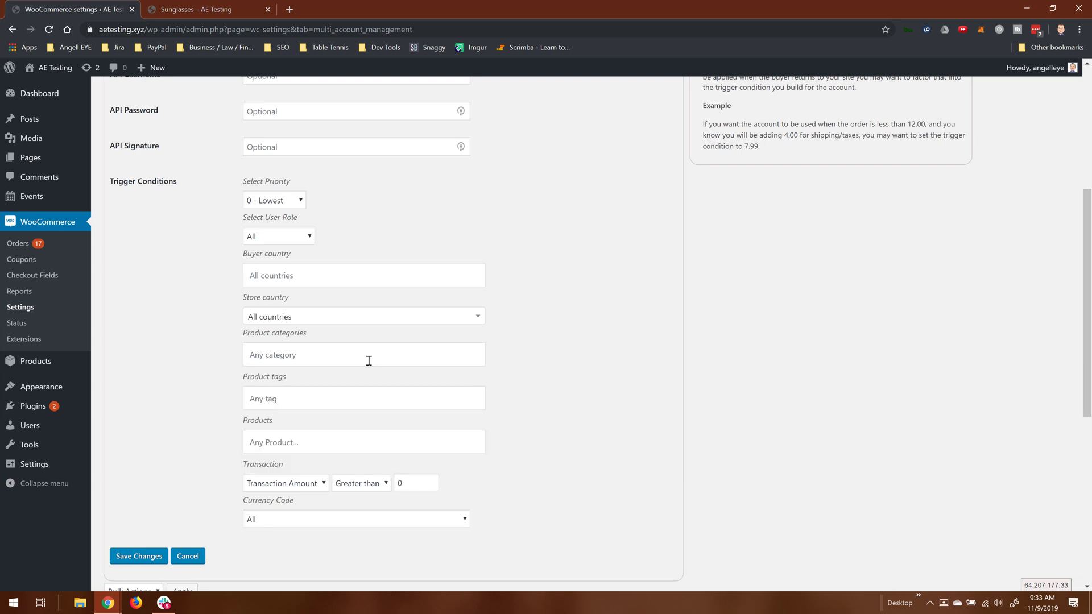
{"action": "mouse_move", "coordinate": [504, 355]}
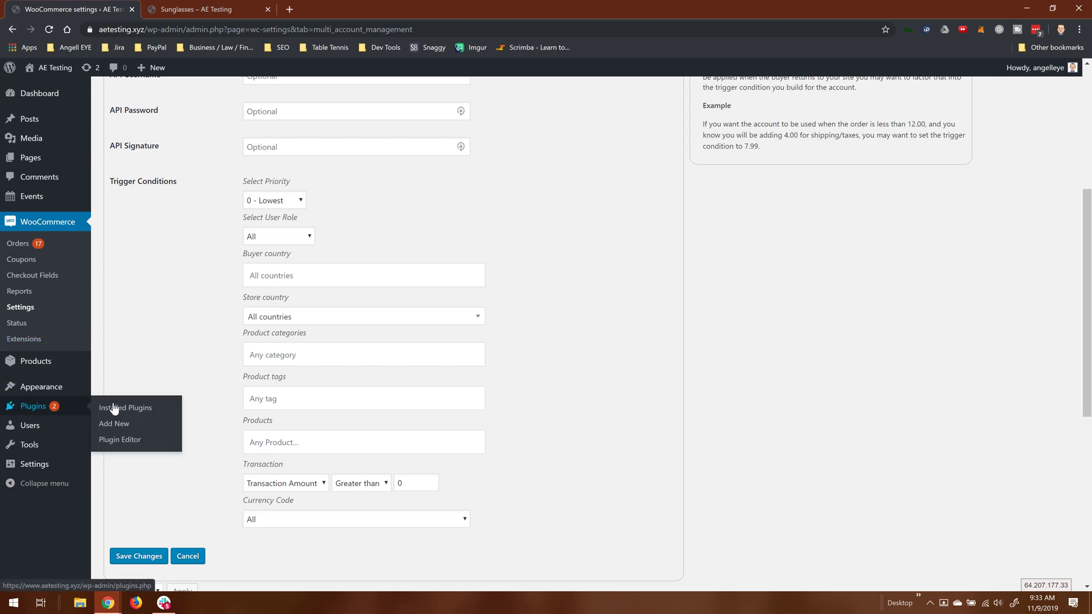
- Activate 'PayPal for WooCommerce - Multi-Account Management - MagePeople Events Pro Compatibility' in Installed Plugins
{"action": "left_click", "coordinate": [125, 407]}
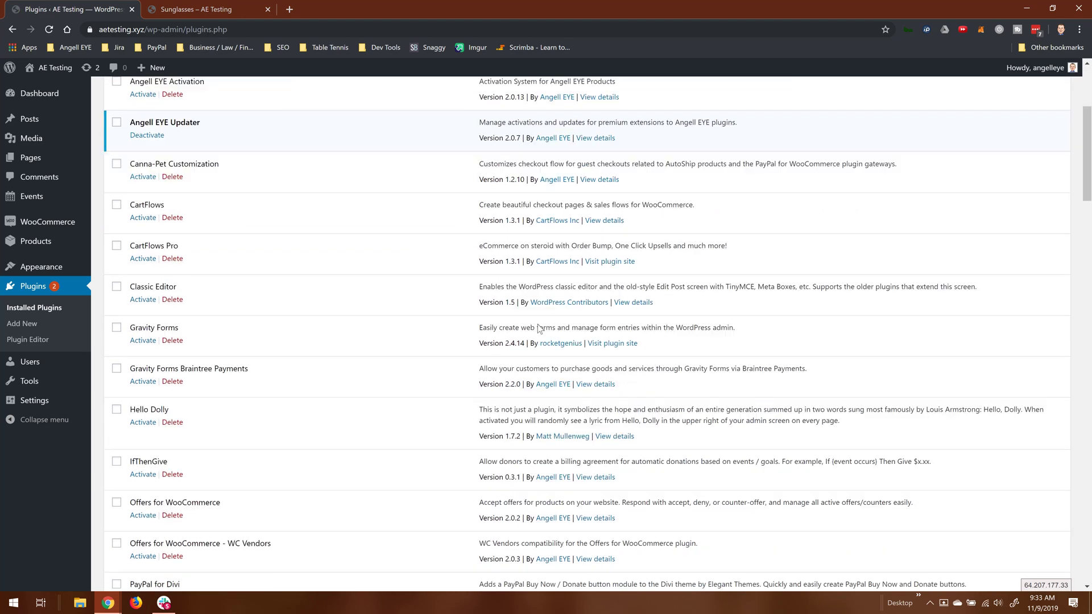
{"action": "scroll", "scroll_direction": "down", "scroll_amount": 3}
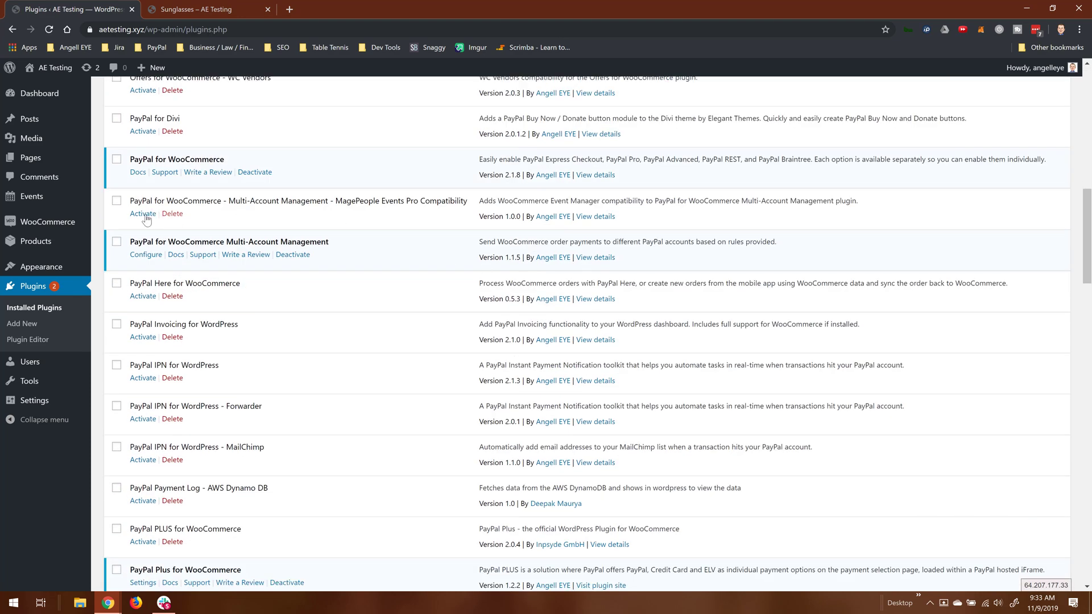
{"action": "left_click", "coordinate": [143, 214]}
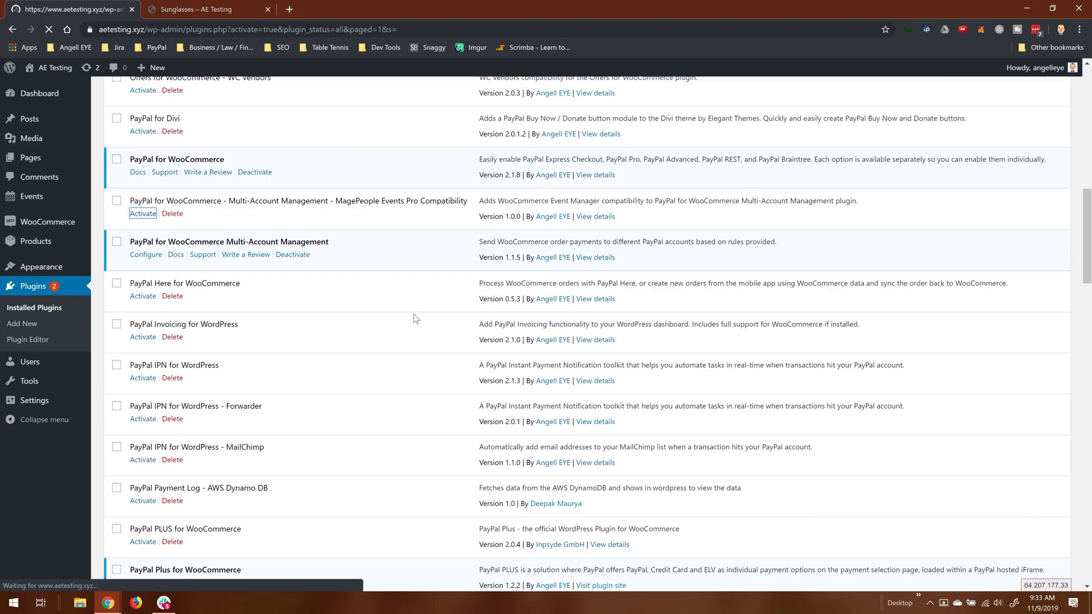
{"action": "left_click", "coordinate": [143, 213]}
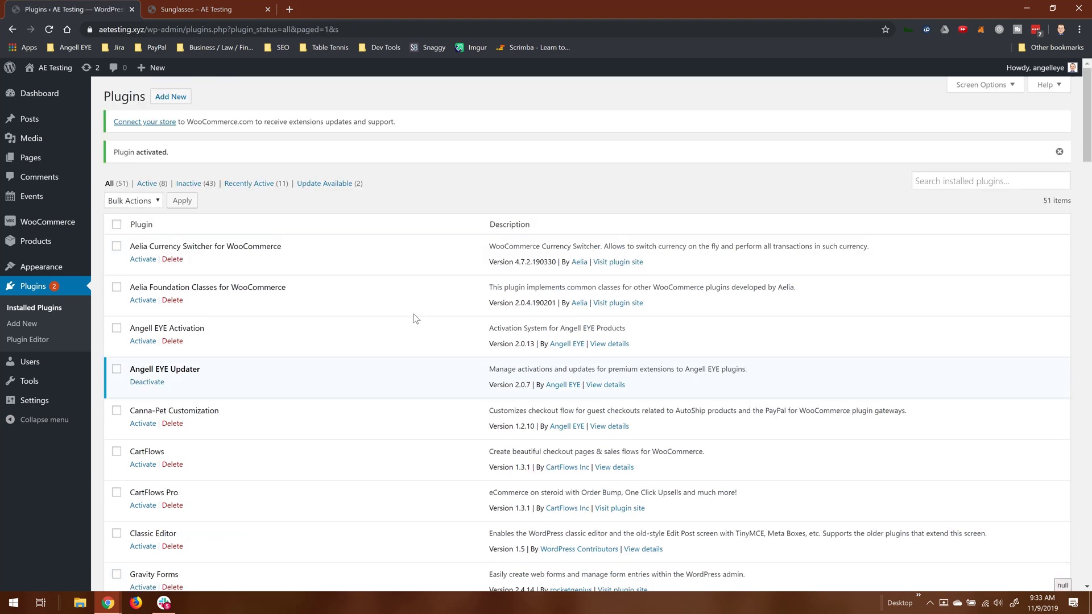
{"action": "scroll", "scroll_direction": "down", "scroll_amount": 3}
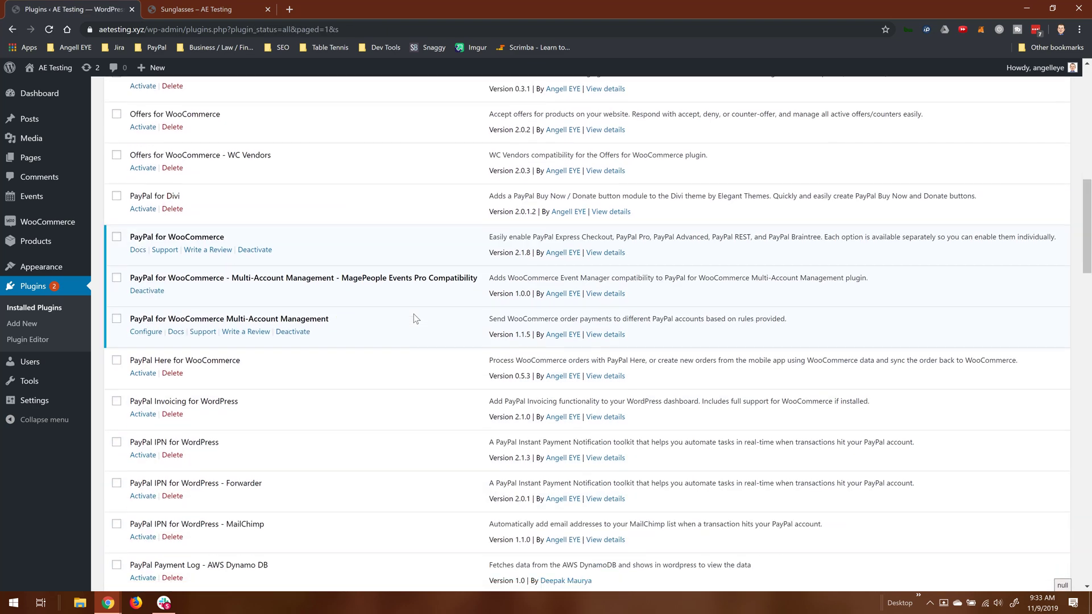
{"action": "scroll", "scroll_direction": "down", "scroll_amount": 3}
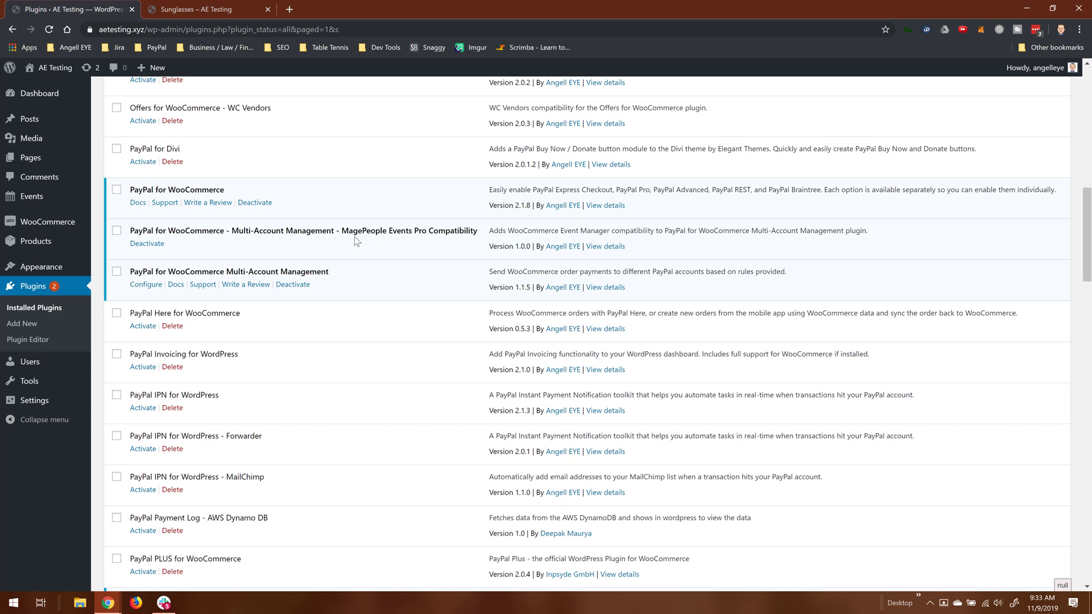
{"action": "mouse_move", "coordinate": [347, 240]}
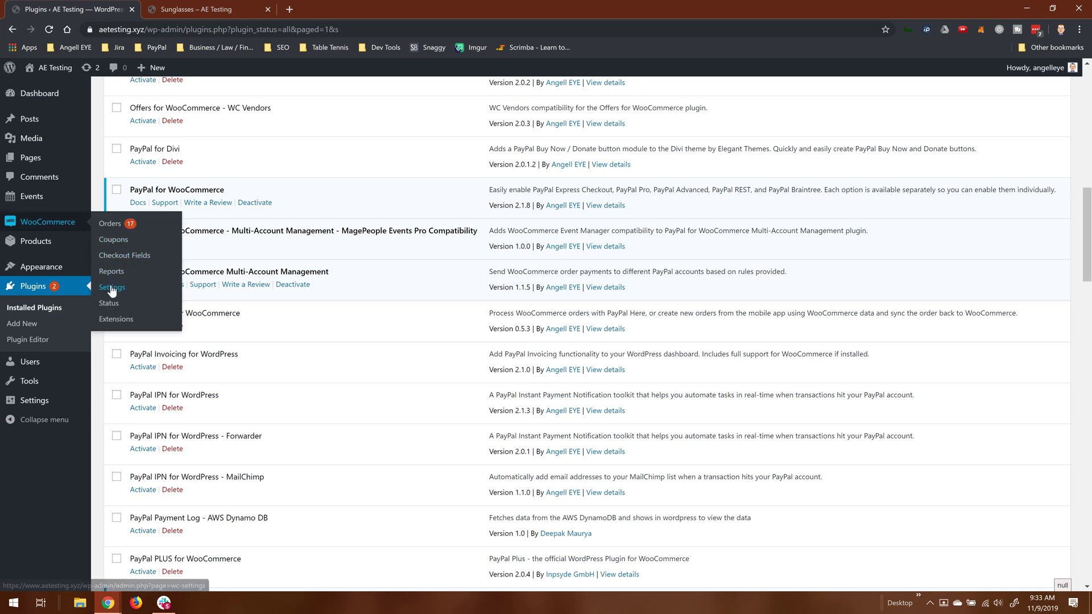
- Reopen PayPal Multi-Account Setup, now offering event trigger options, with Enable Account checked
{"action": "left_click", "coordinate": [112, 287]}
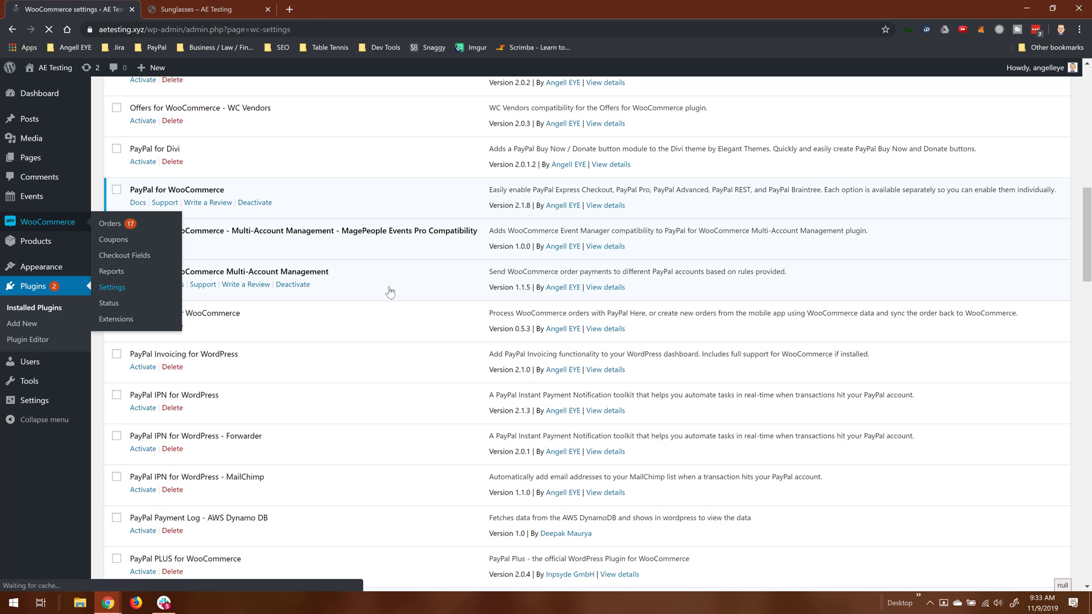
{"action": "left_click", "coordinate": [112, 288]}
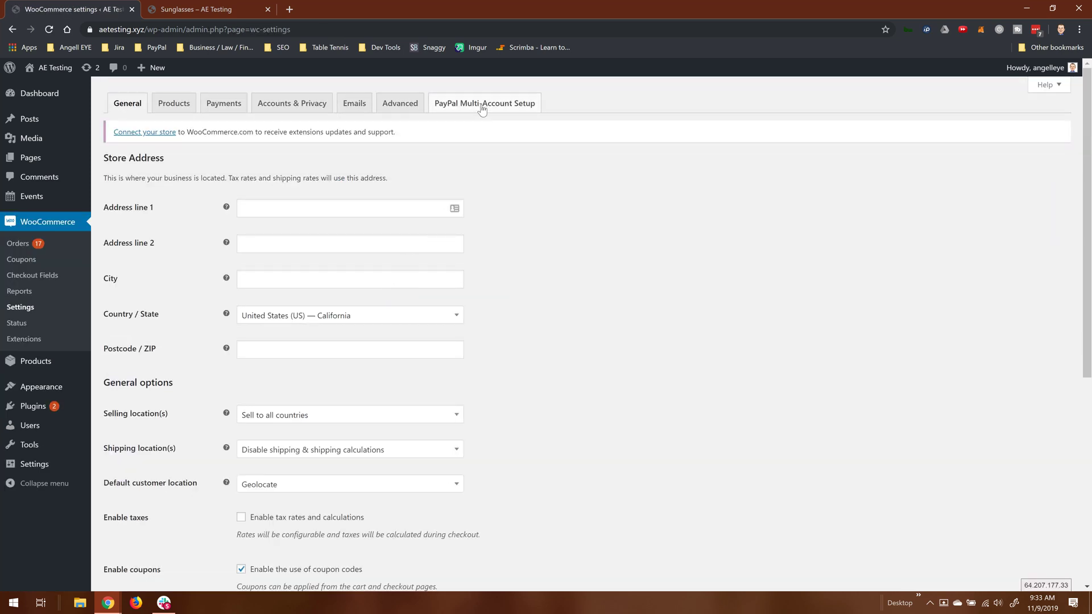
{"action": "left_click", "coordinate": [485, 102]}
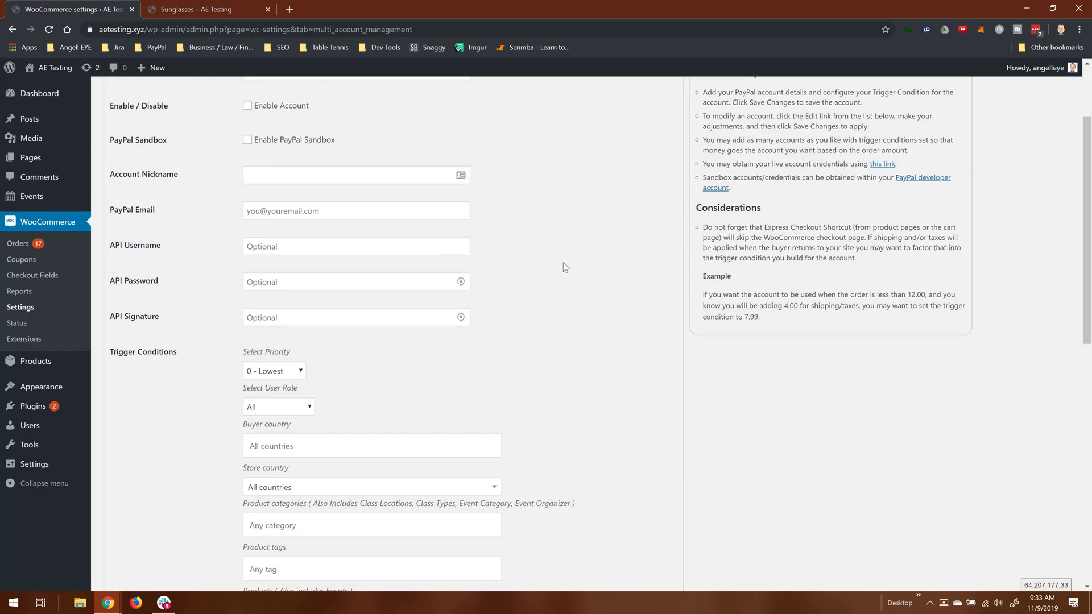
{"action": "scroll", "scroll_direction": "down", "scroll_amount": 3}
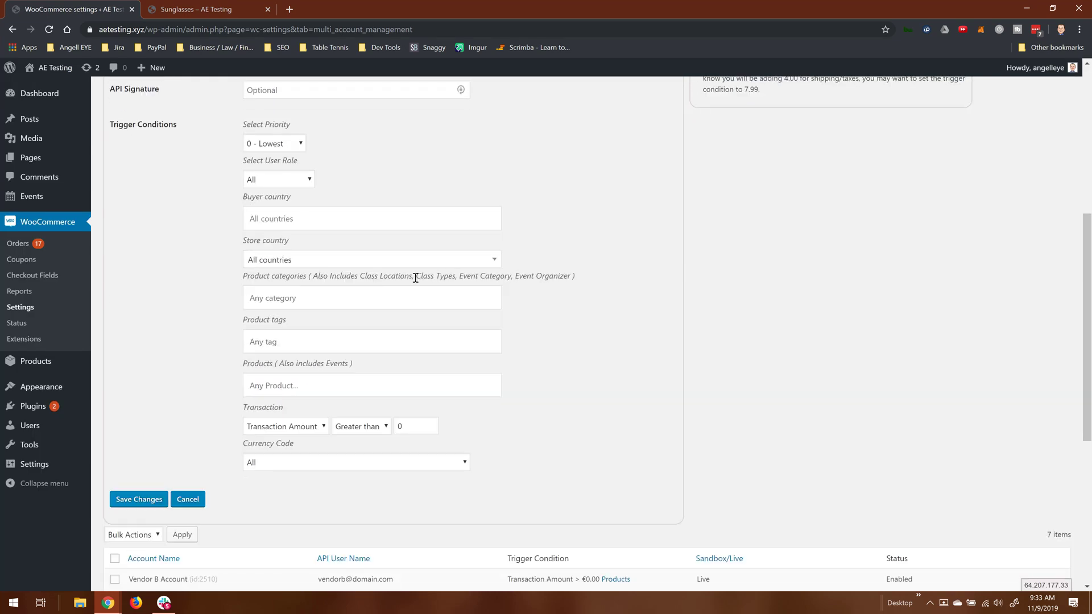
{"action": "mouse_move", "coordinate": [394, 280]}
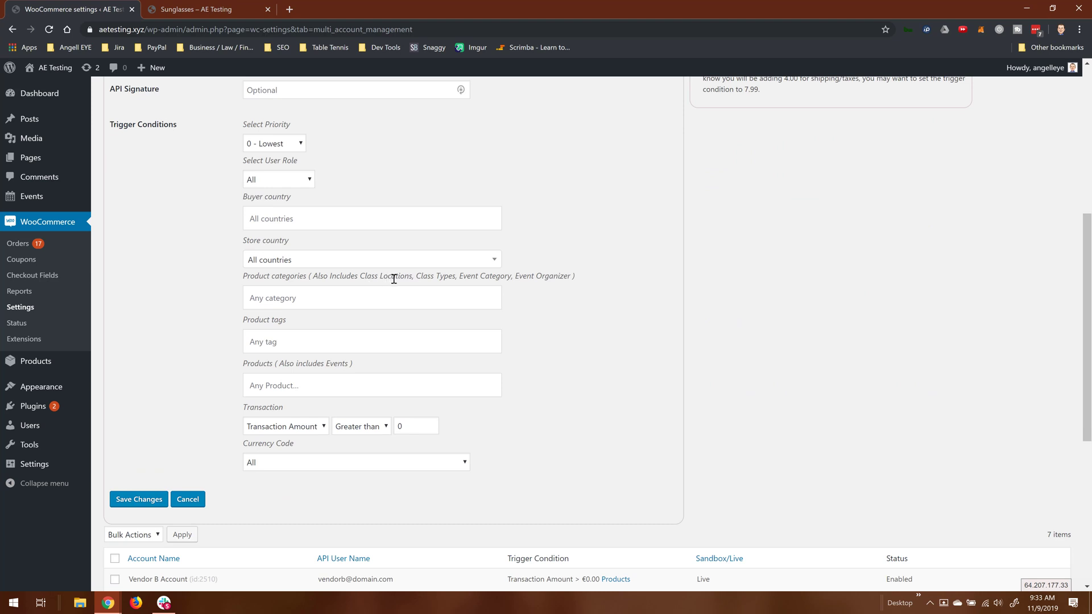
{"action": "mouse_move", "coordinate": [551, 287]}
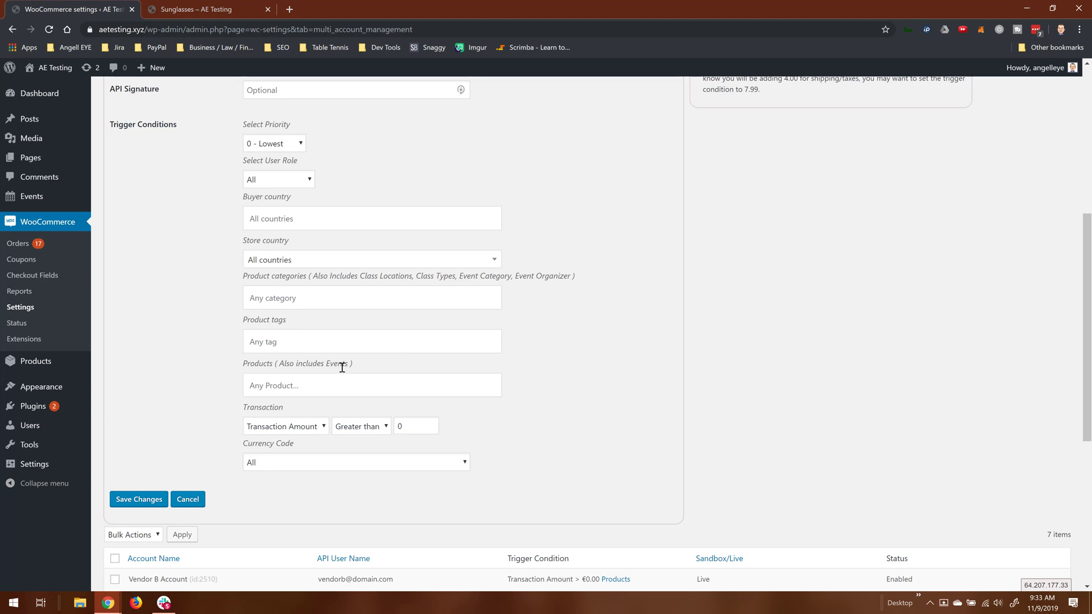
{"action": "scroll", "scroll_direction": "up", "scroll_amount": 3}
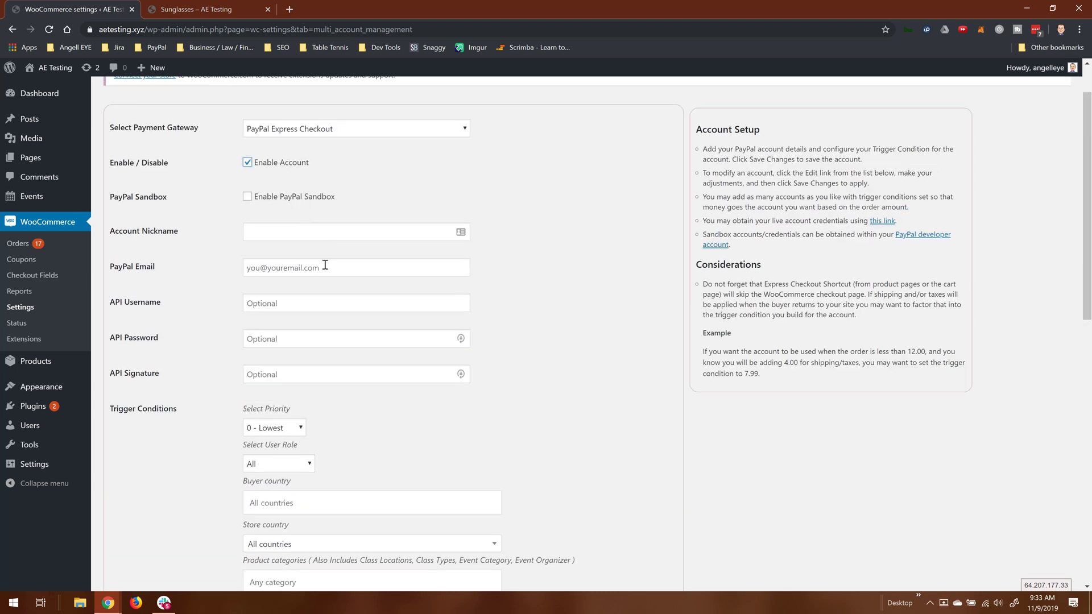
{"action": "type", "text": "organizer@domain.com"}
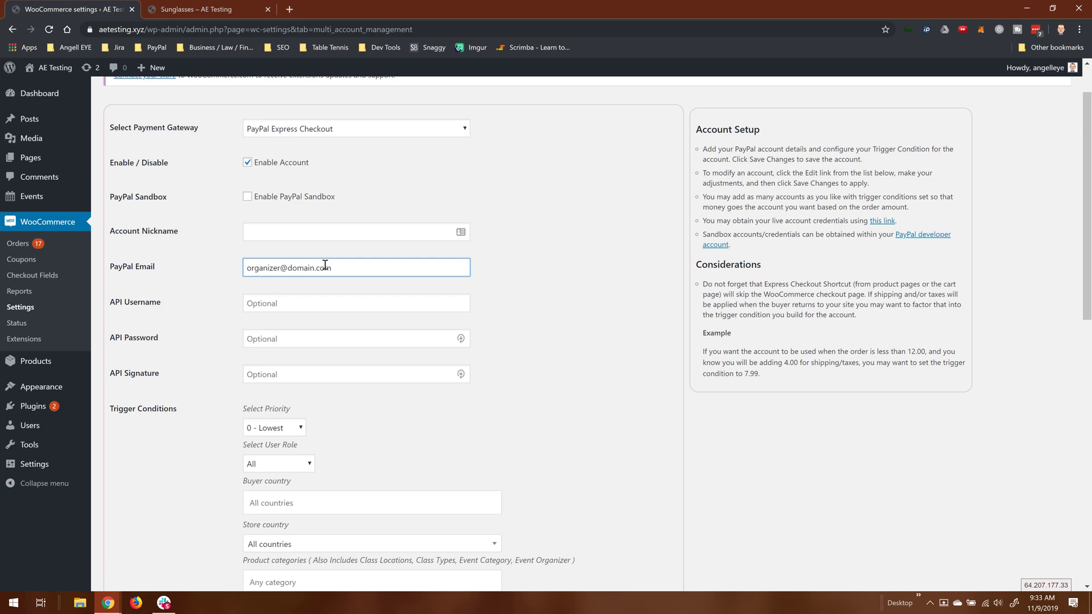
{"action": "scroll", "scroll_direction": "down", "scroll_amount": 3}
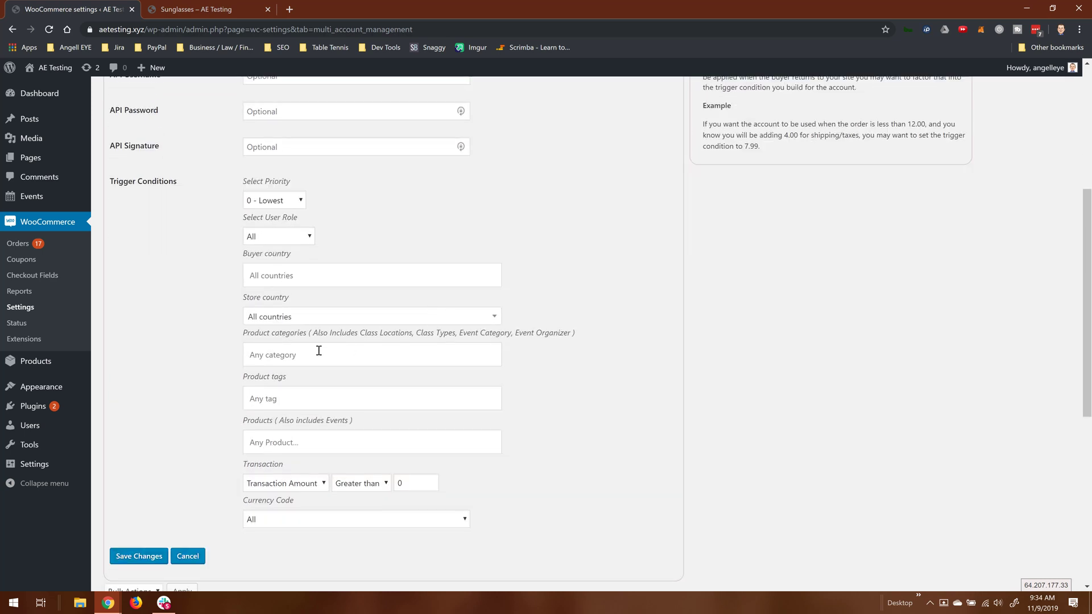
{"action": "left_click", "coordinate": [372, 355]}
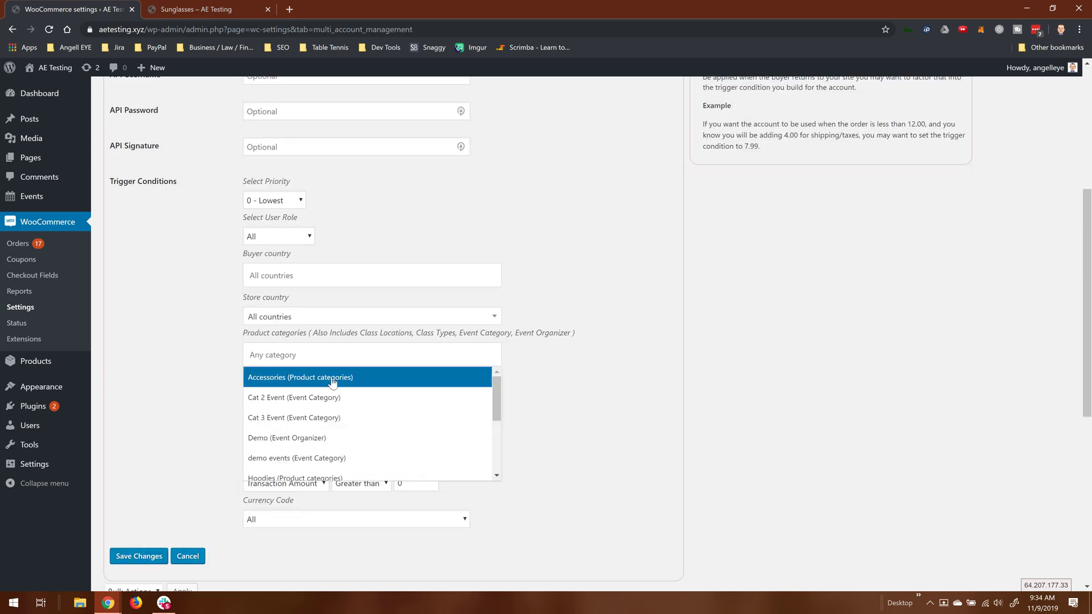
{"action": "mouse_move", "coordinate": [376, 399]}
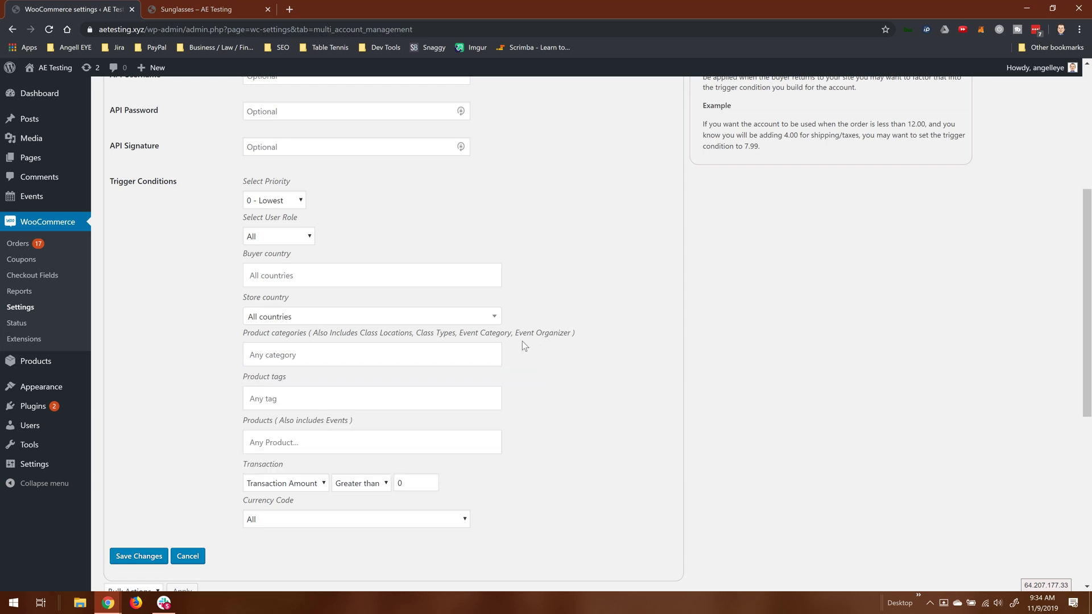
{"action": "mouse_move", "coordinate": [455, 350]}
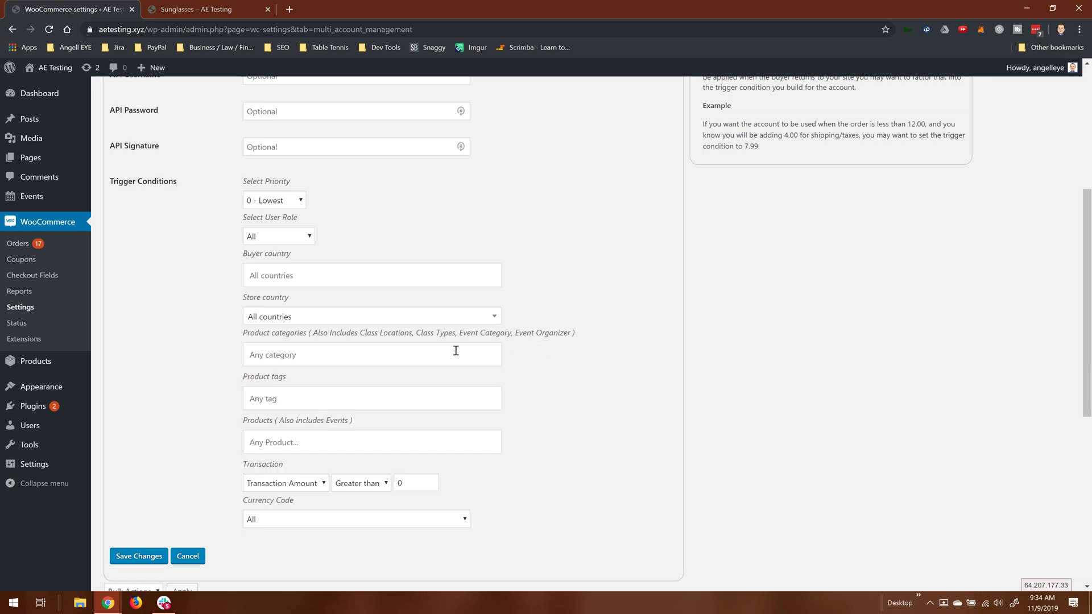
{"action": "left_click", "coordinate": [372, 354]}
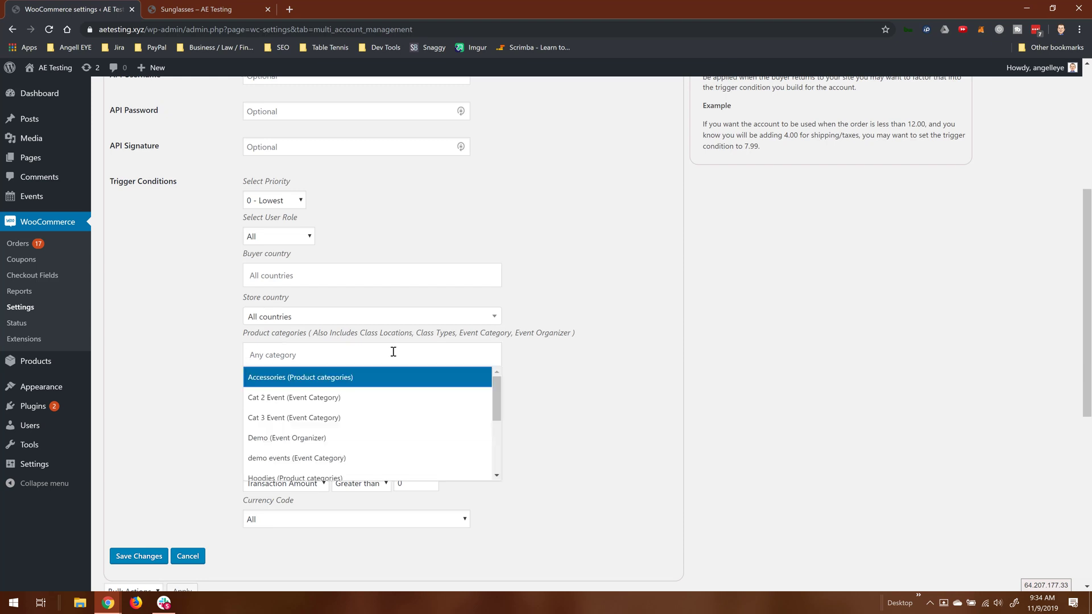
{"action": "mouse_move", "coordinate": [432, 406]}
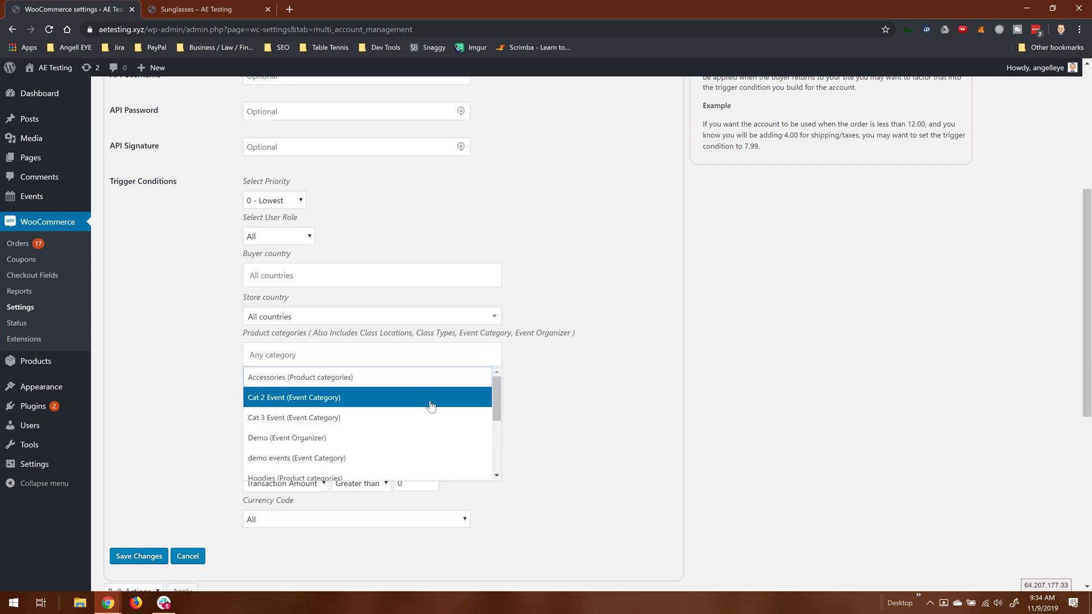
{"action": "mouse_move", "coordinate": [432, 415]}
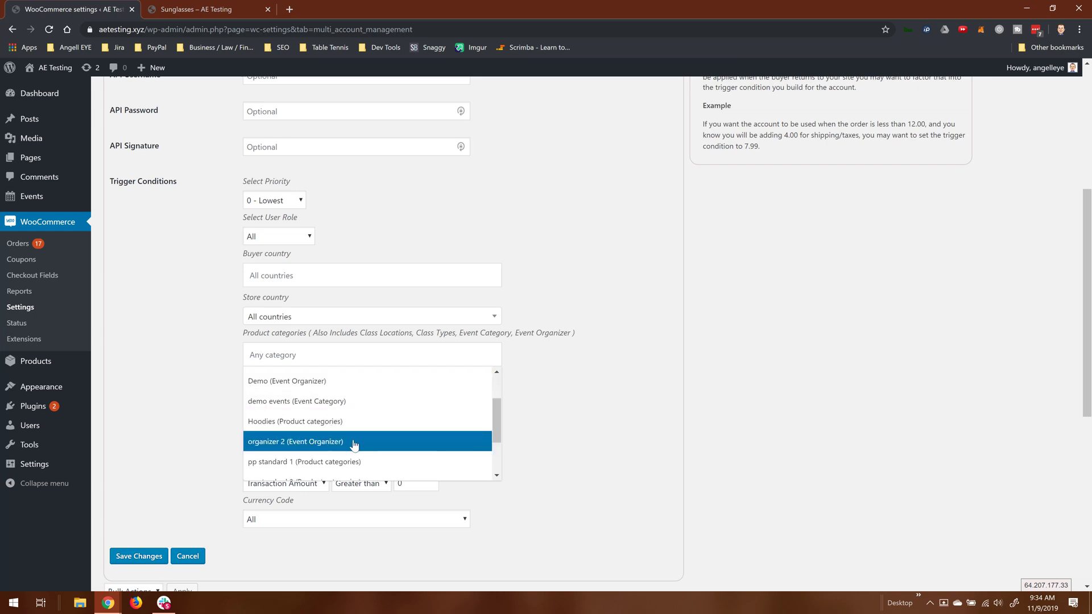
{"action": "left_click", "coordinate": [295, 441]}
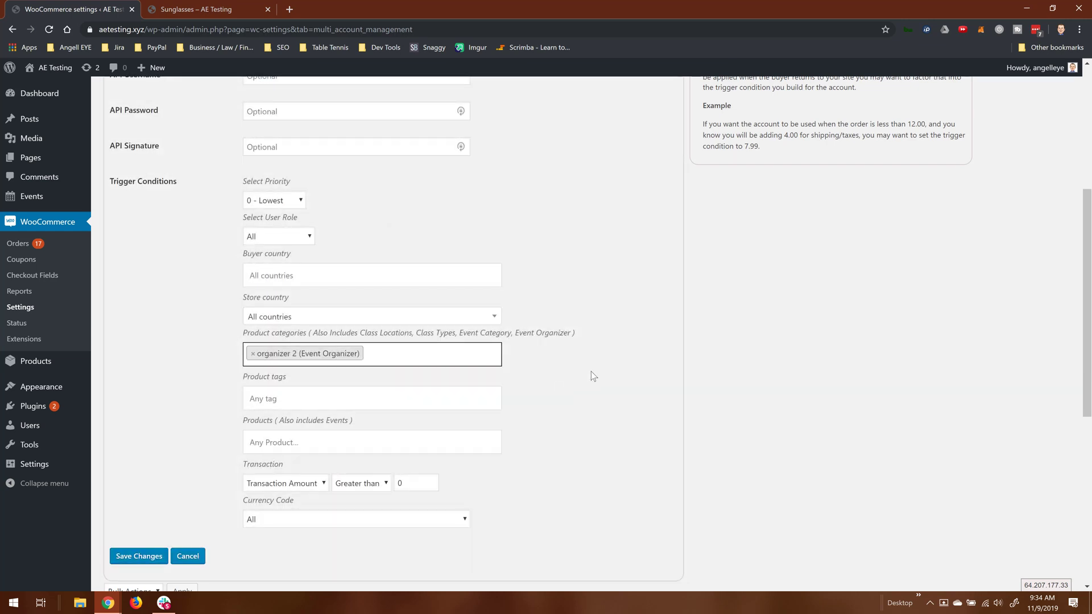
{"action": "scroll", "scroll_direction": "down", "scroll_amount": 3}
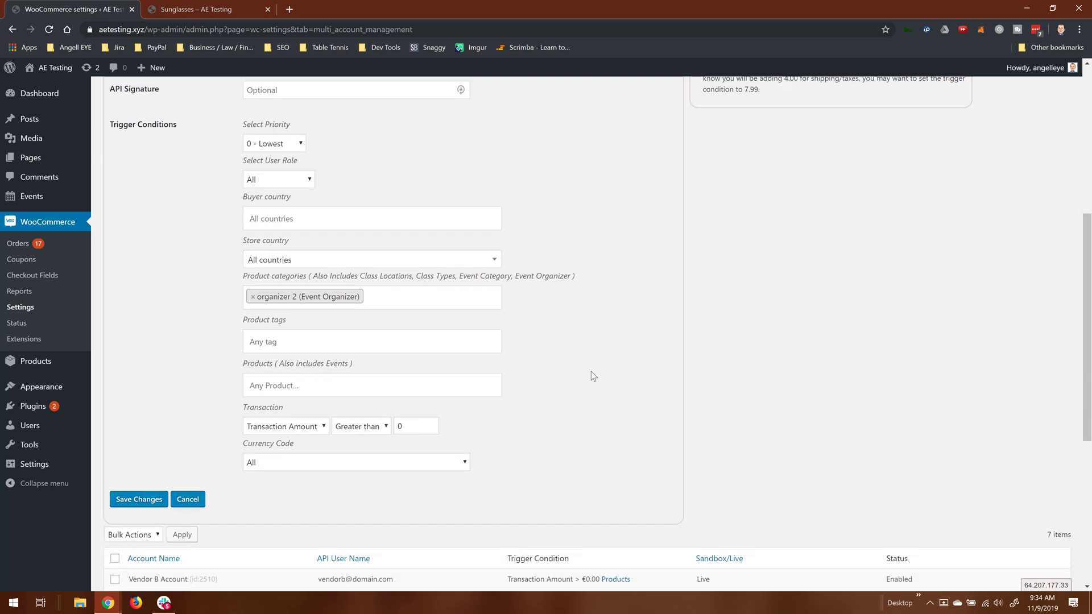
{"action": "mouse_move", "coordinate": [121, 500]}
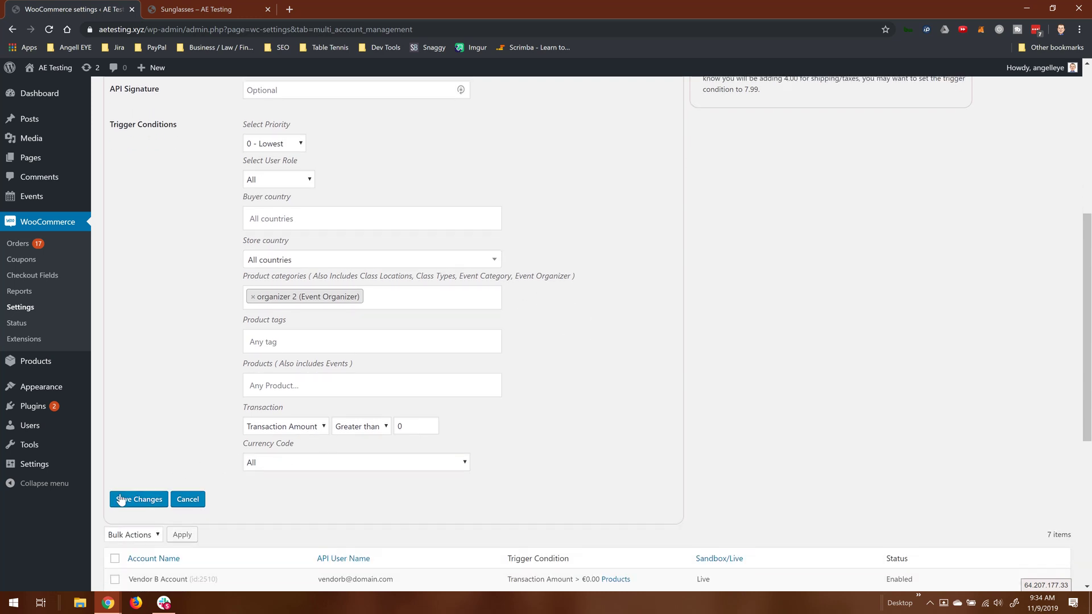
{"action": "left_click", "coordinate": [137, 500]}
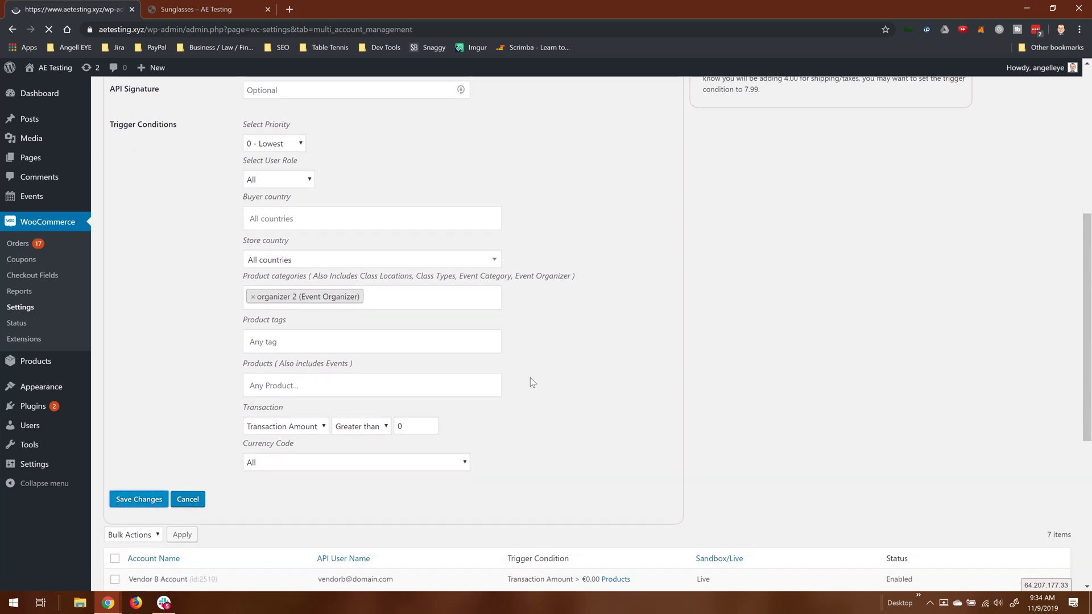
{"action": "left_click", "coordinate": [138, 499]}
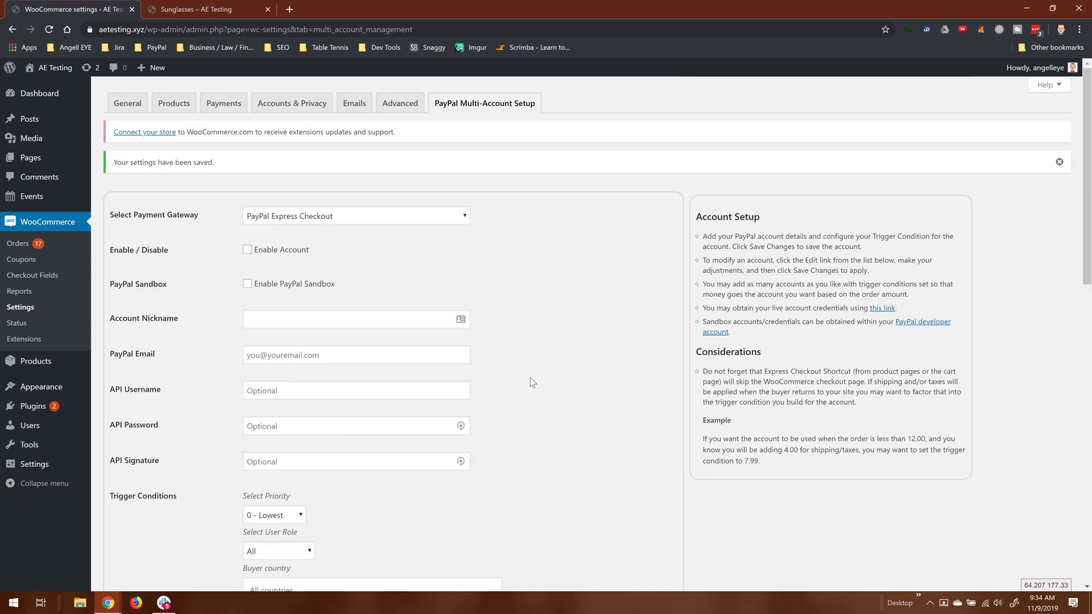
{"action": "scroll", "scroll_direction": "down", "scroll_amount": 3}
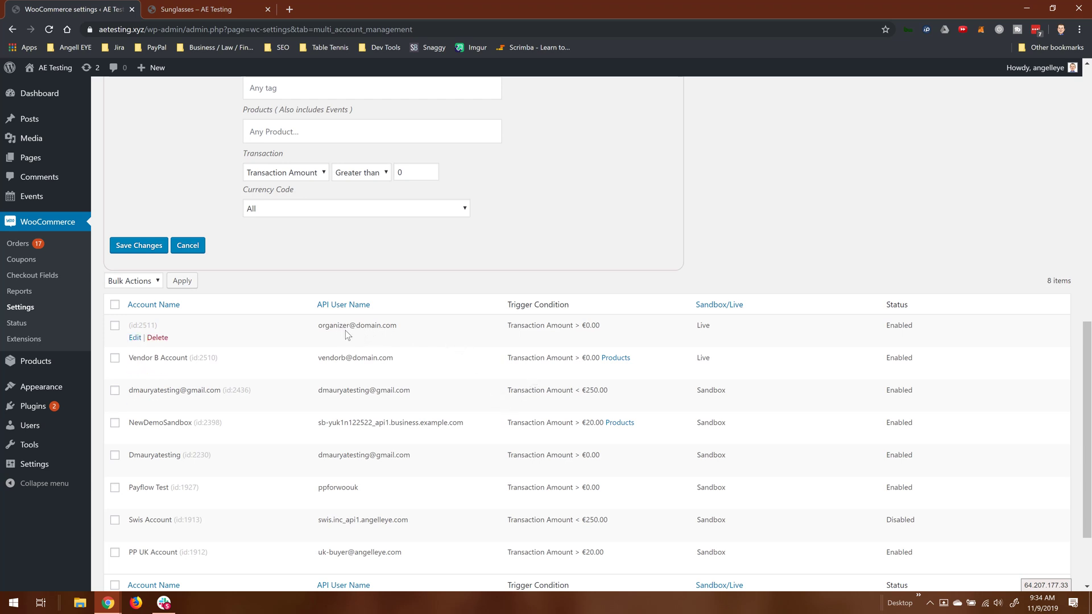
{"action": "mouse_move", "coordinate": [687, 338]}
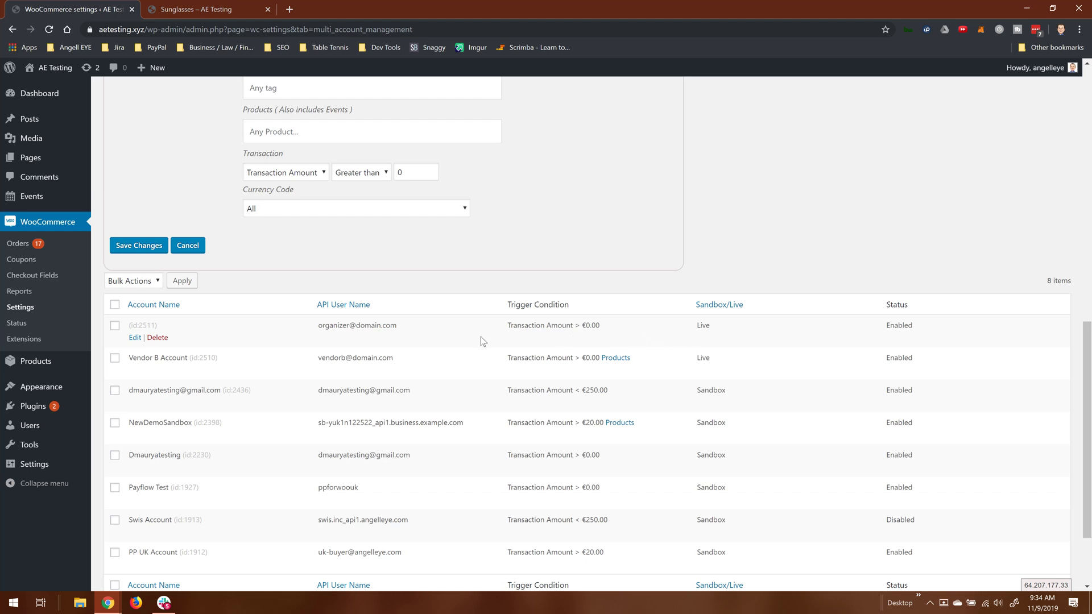
{"action": "mouse_move", "coordinate": [476, 345]}
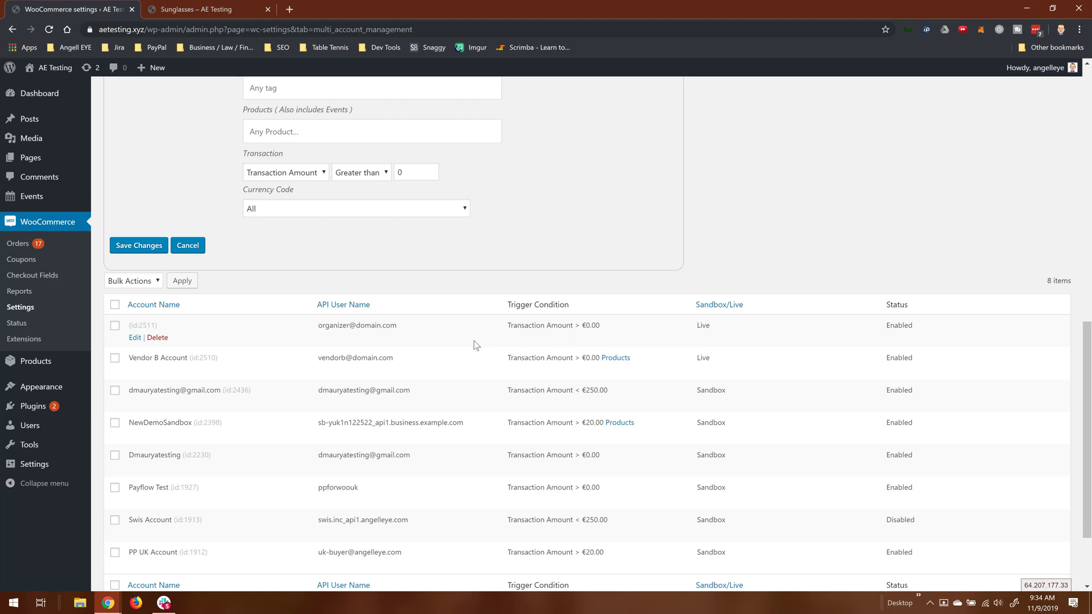
{"action": "mouse_move", "coordinate": [477, 345]}
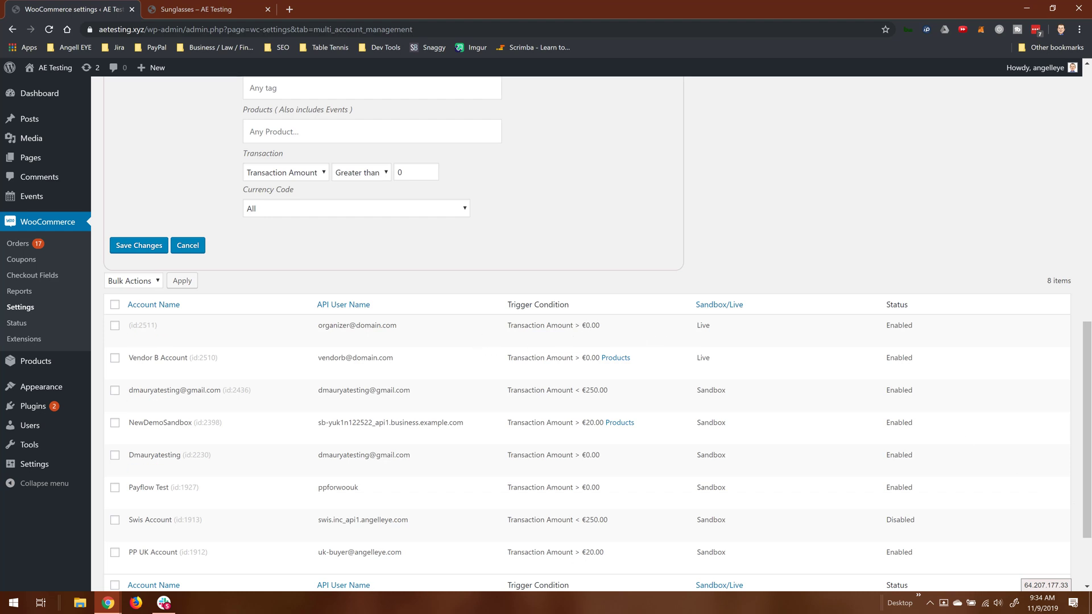